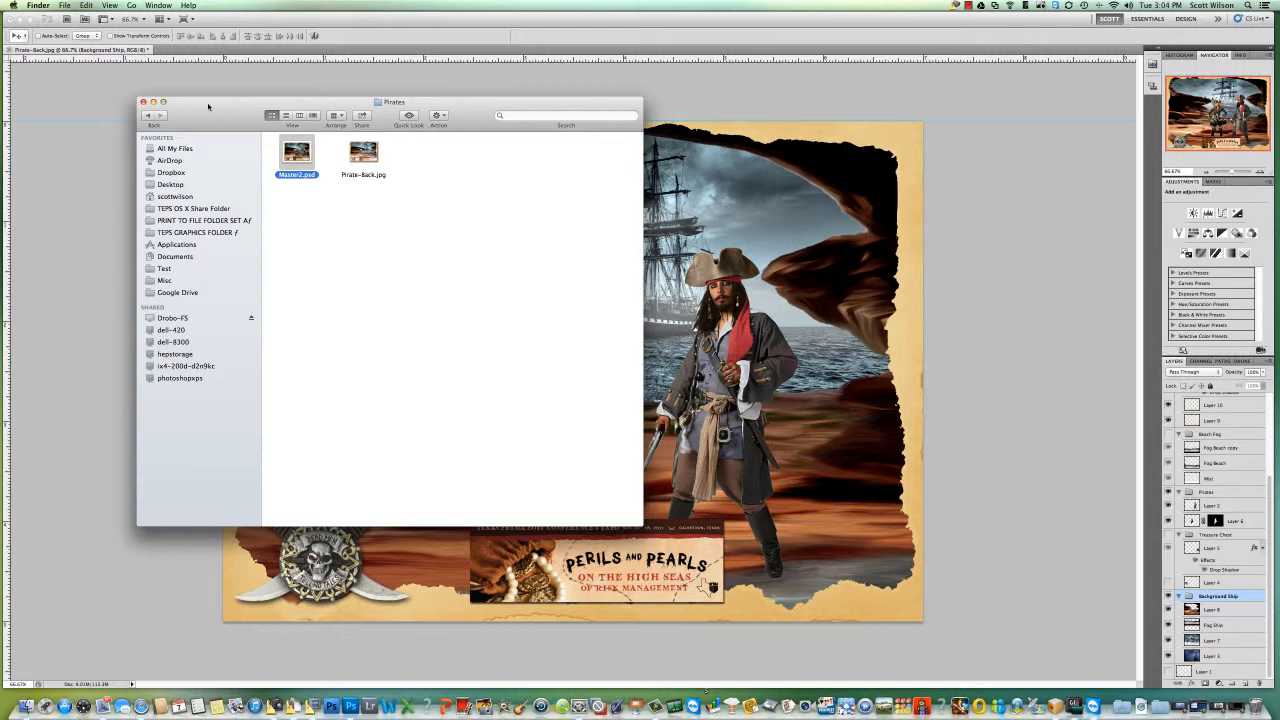
Move the Pirates folder window out of the way of the poster composite
{"action": "left_click_drag", "start_coordinate": [208, 100], "coordinate": [418, 212]}
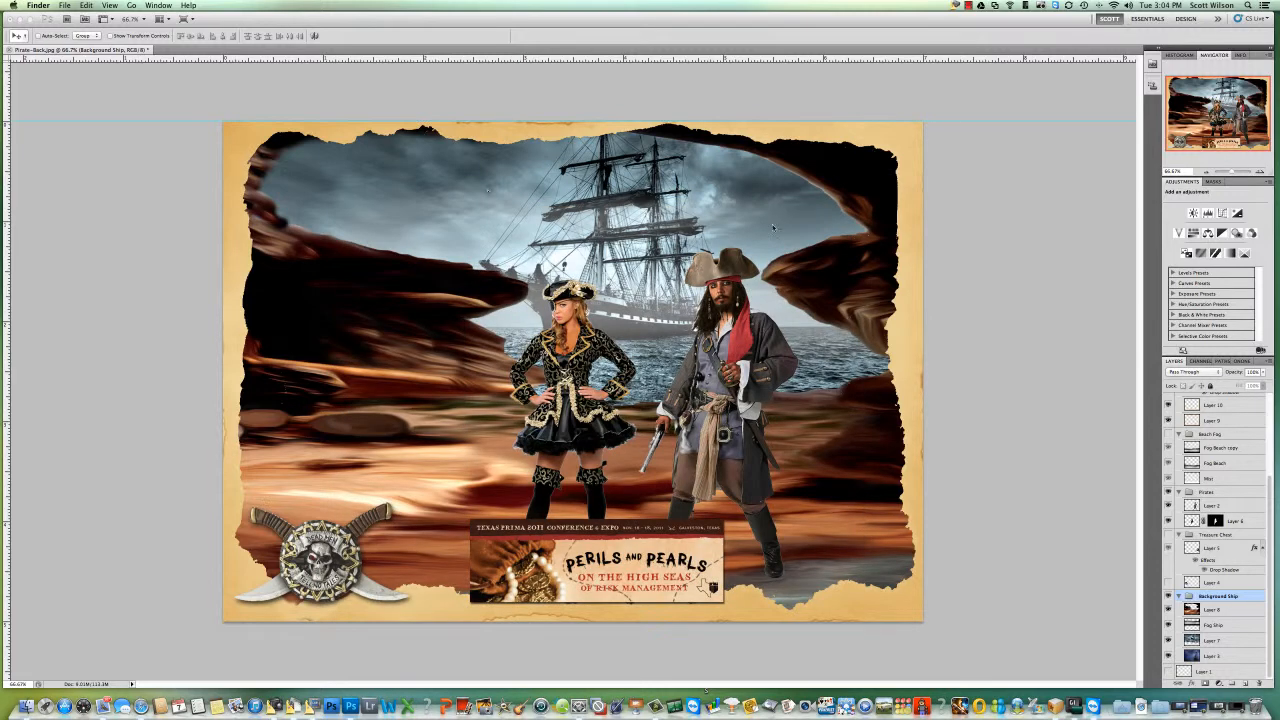
{"action": "mouse_move", "coordinate": [984, 232]}
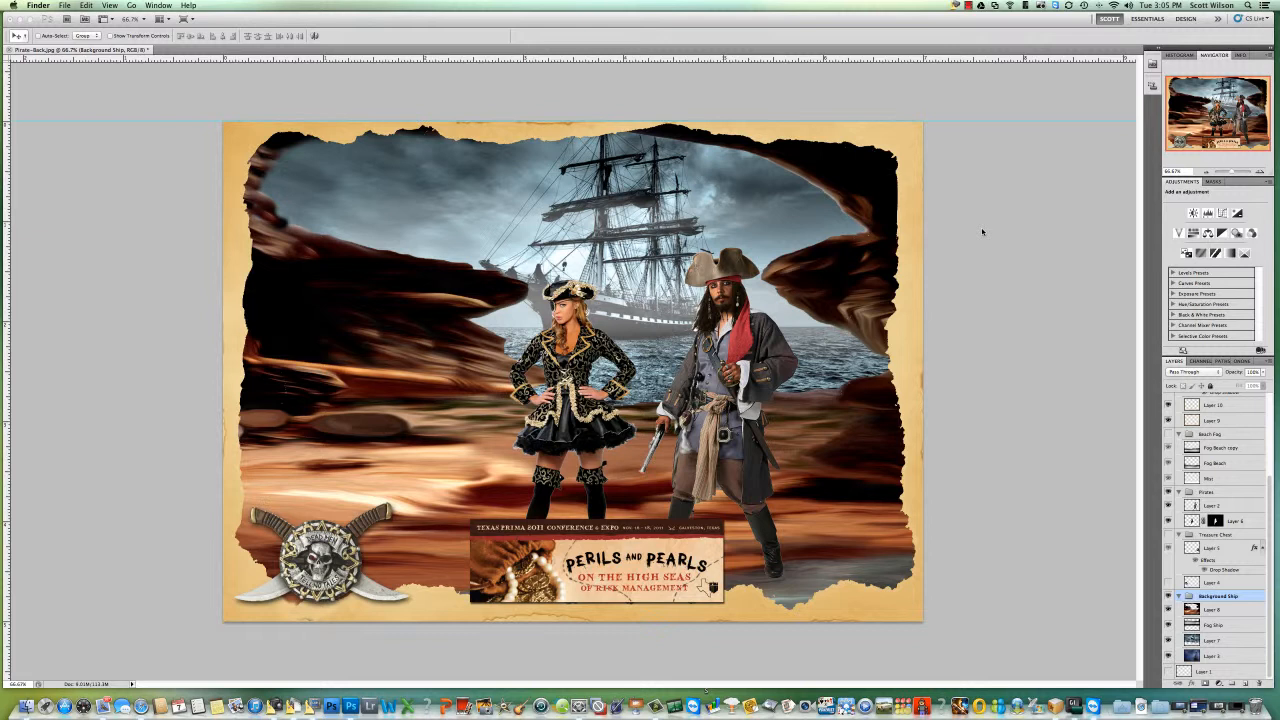
{"action": "mouse_move", "coordinate": [1184, 394]}
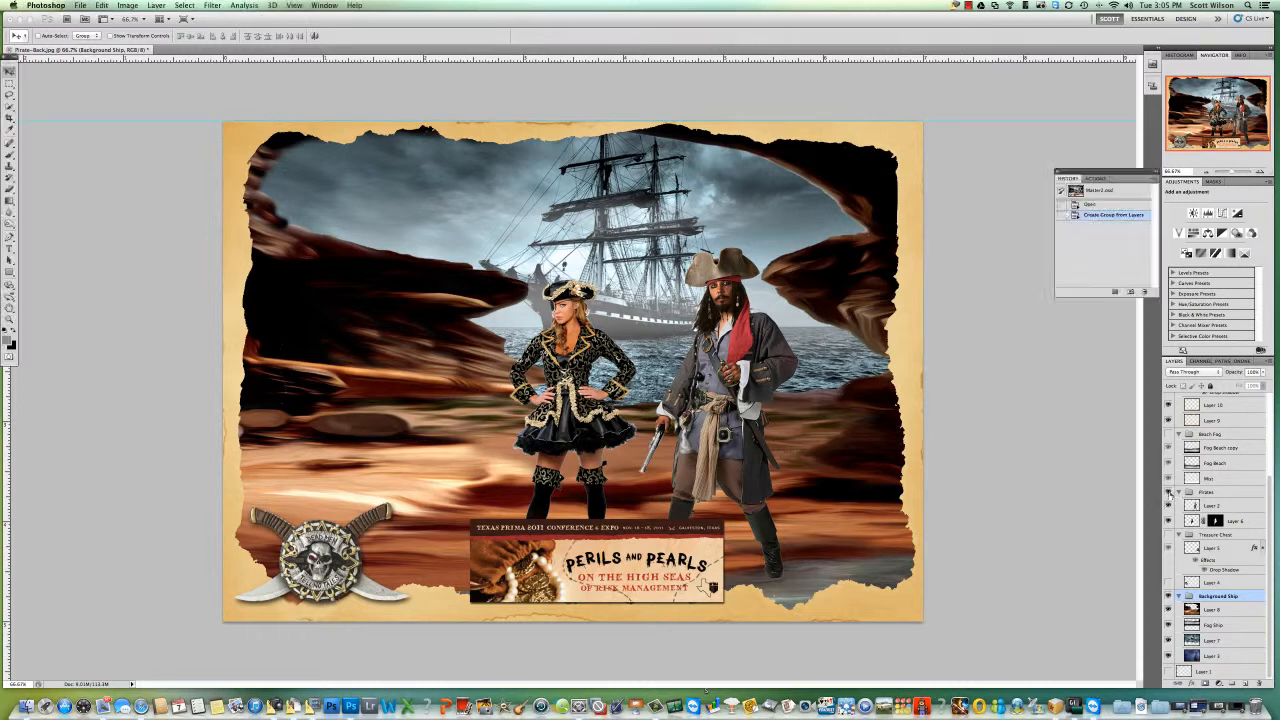
Hide the pirate characters layer group so only the ship, cave and torn frame show
{"action": "left_click", "coordinate": [1168, 492]}
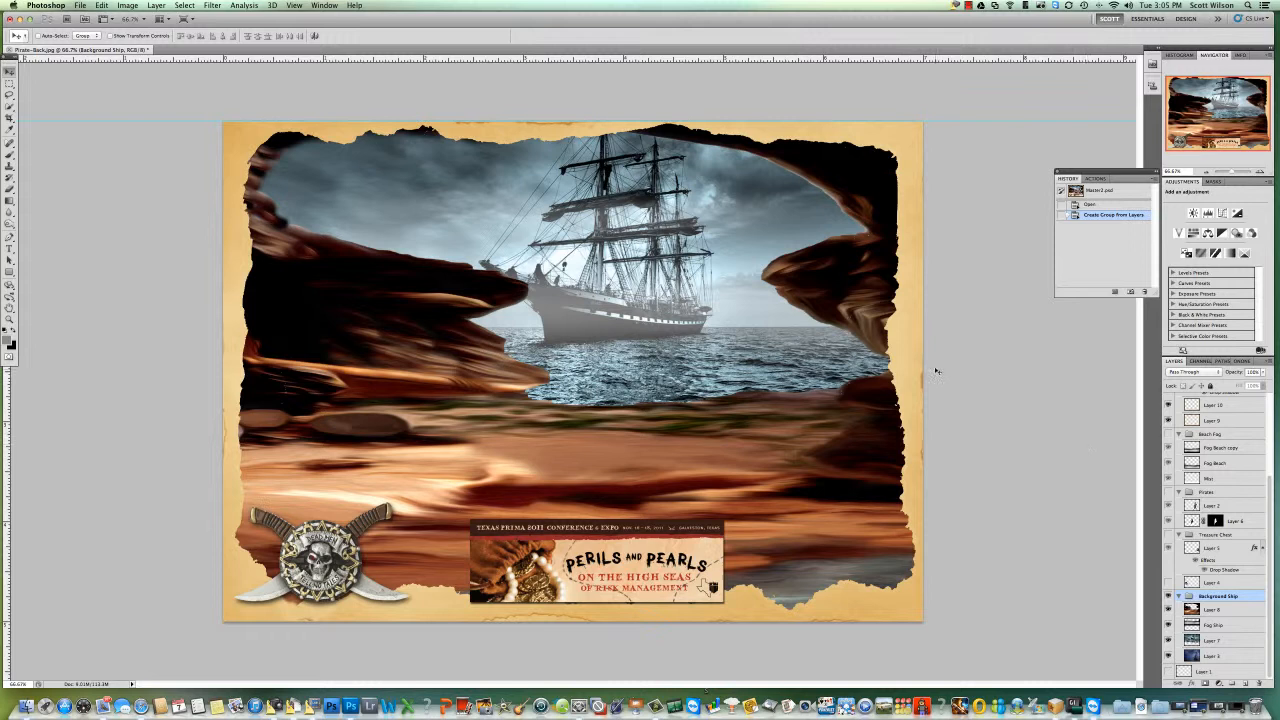
{"action": "mouse_move", "coordinate": [752, 260]}
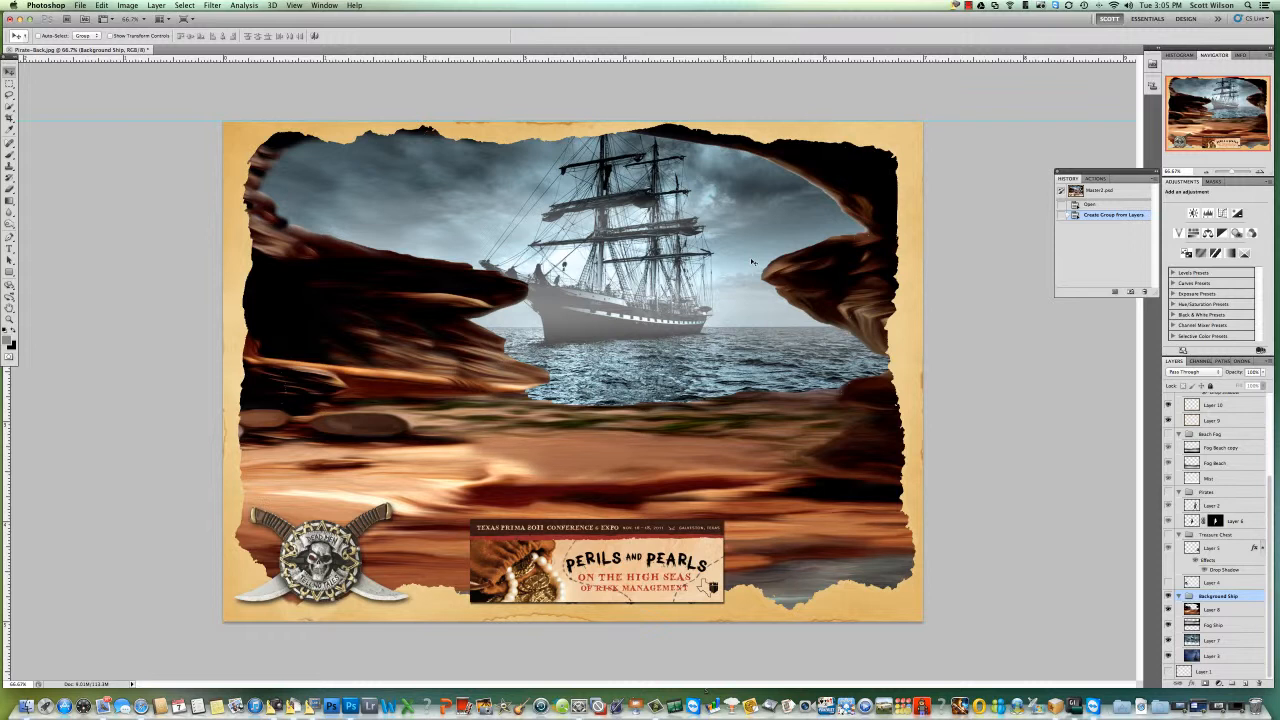
{"action": "mouse_move", "coordinate": [556, 252]}
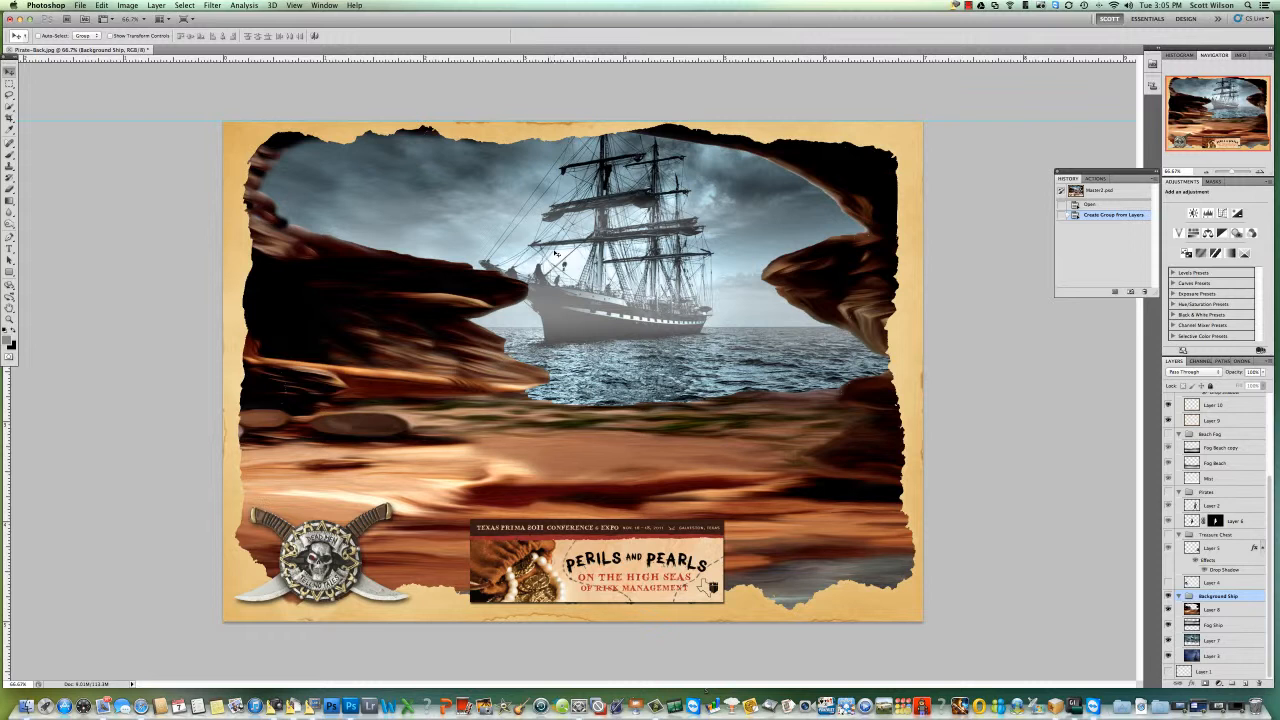
{"action": "mouse_move", "coordinate": [552, 252]}
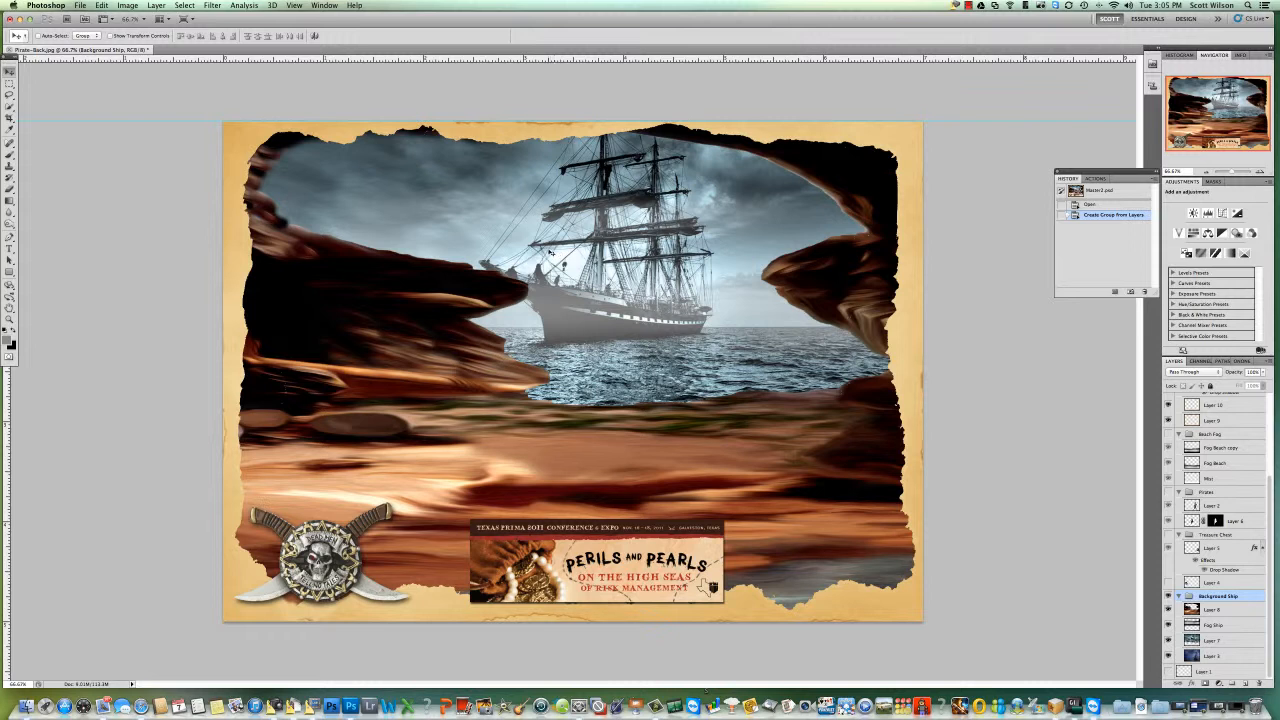
{"action": "mouse_move", "coordinate": [1084, 442]}
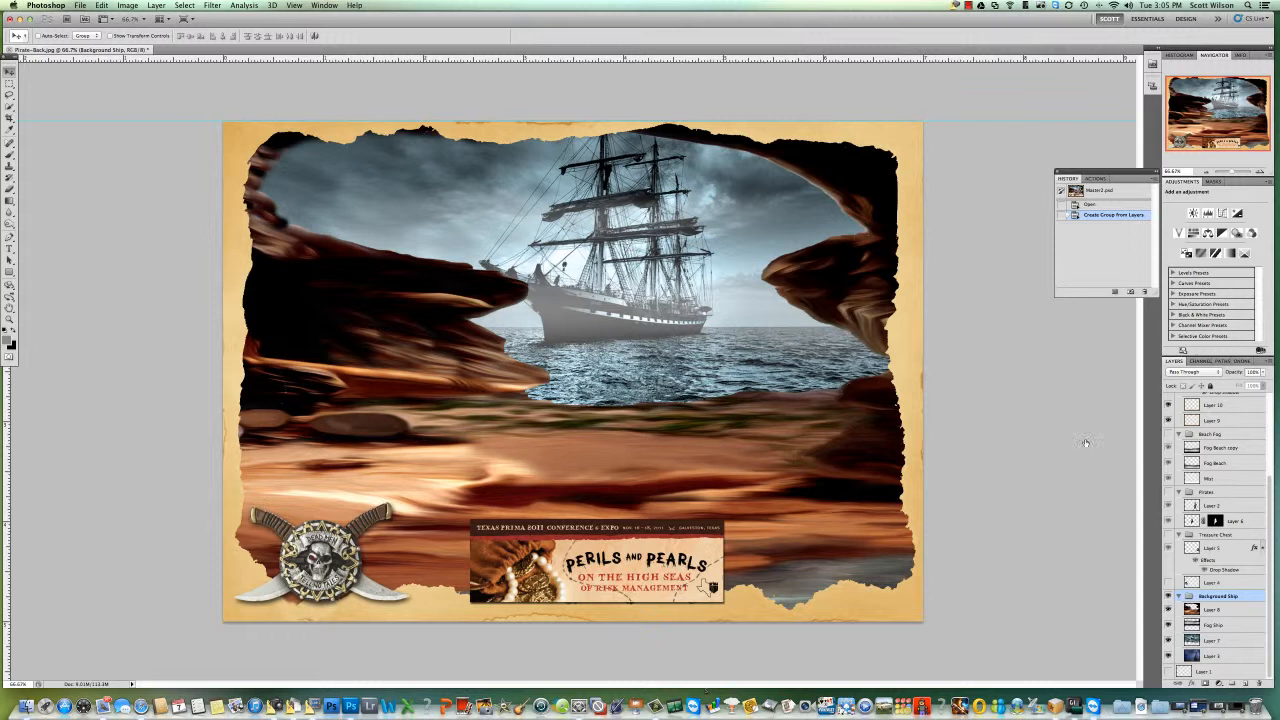
{"action": "mouse_move", "coordinate": [828, 408]}
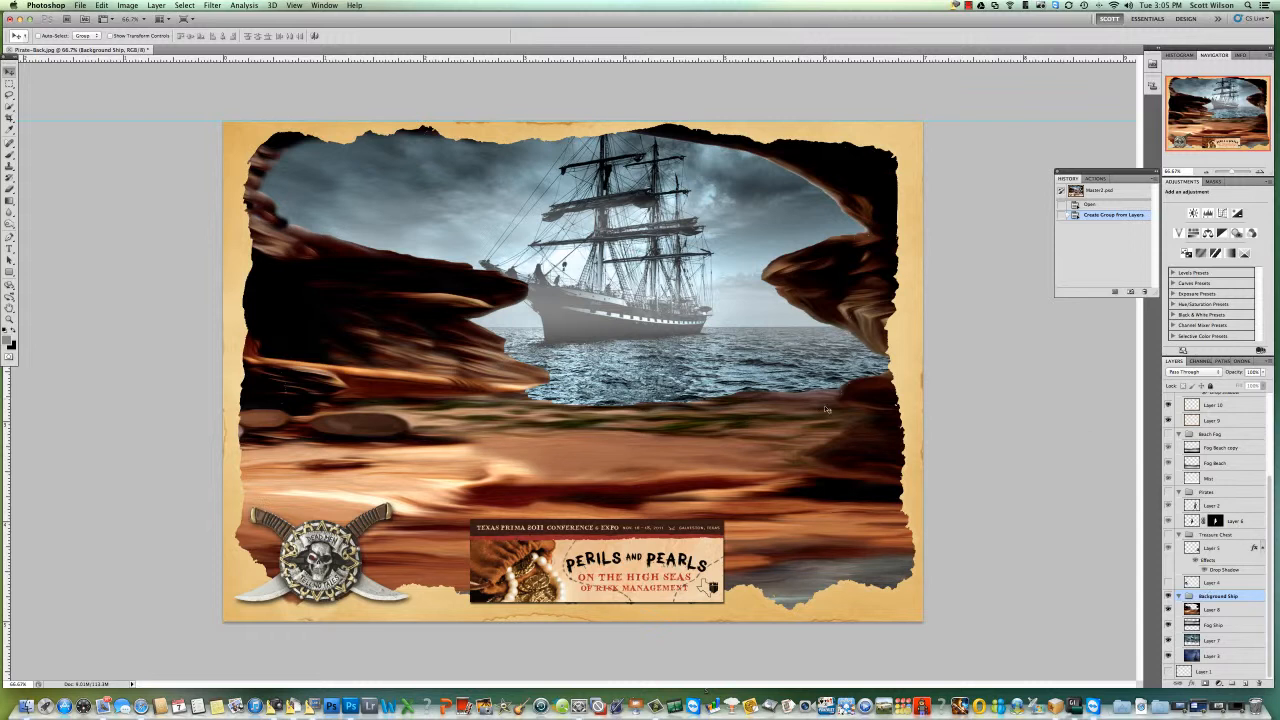
{"action": "left_click", "coordinate": [156, 6]}
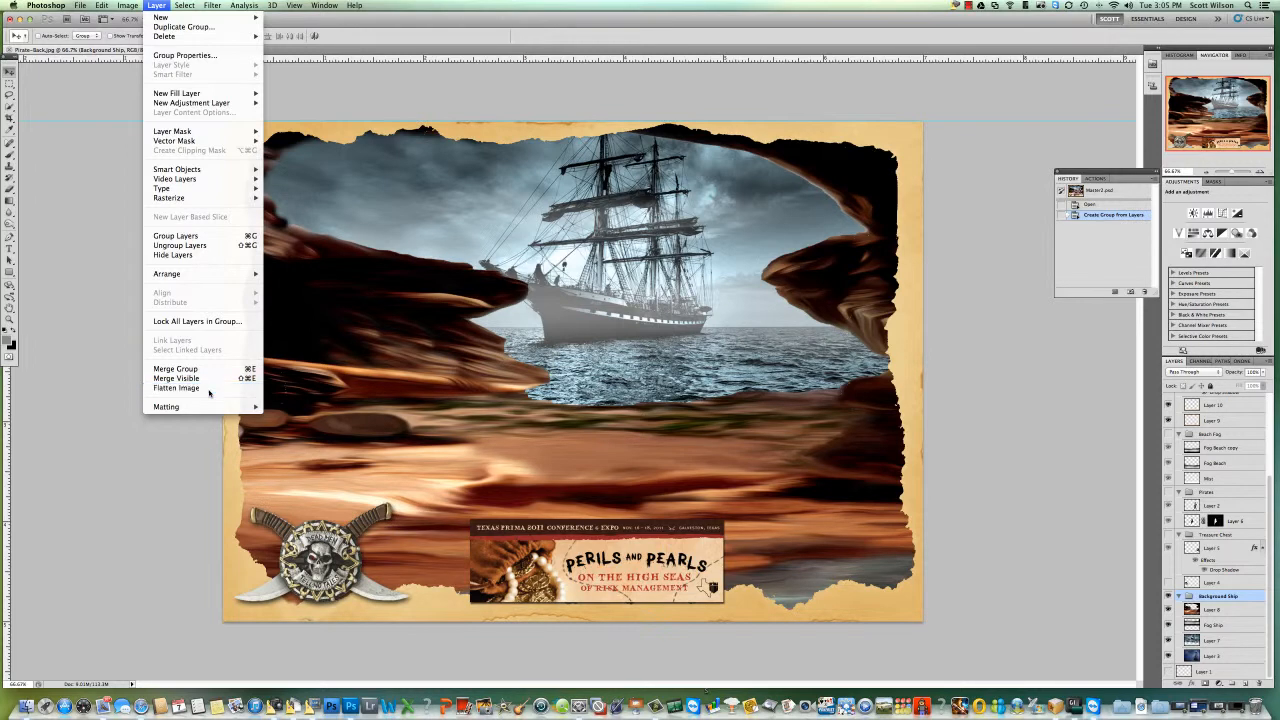
Flatten the image to one background layer, discarding the hidden pirate layers
{"action": "left_click", "coordinate": [172, 388]}
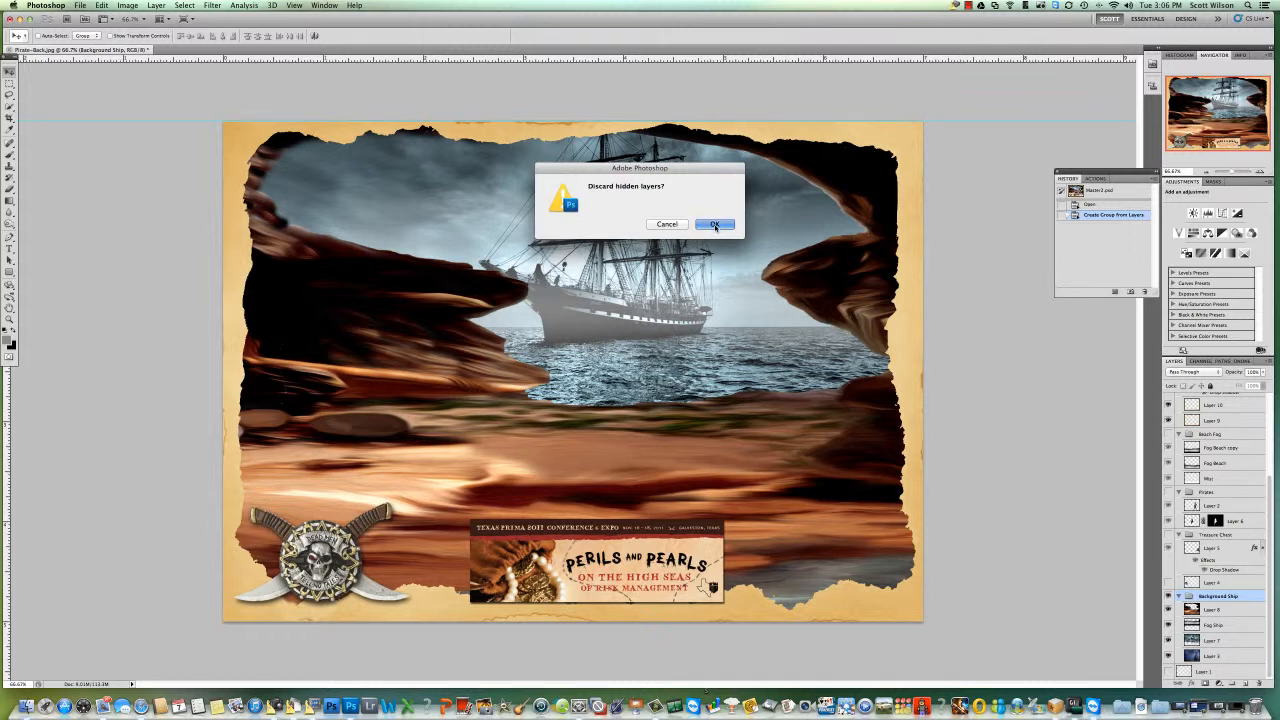
{"action": "left_click", "coordinate": [714, 224]}
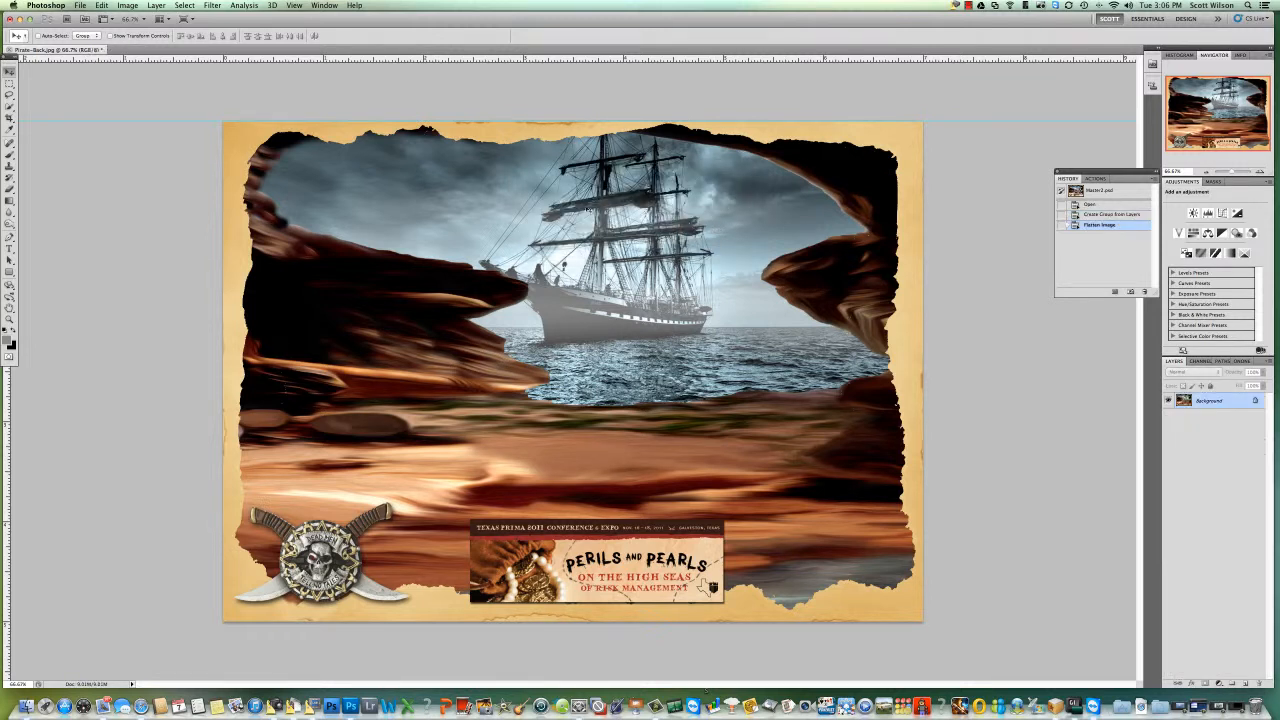
Save a JPEG copy named Pirate-Back.jpg to the Desktop with default quality
{"action": "left_click", "coordinate": [80, 4]}
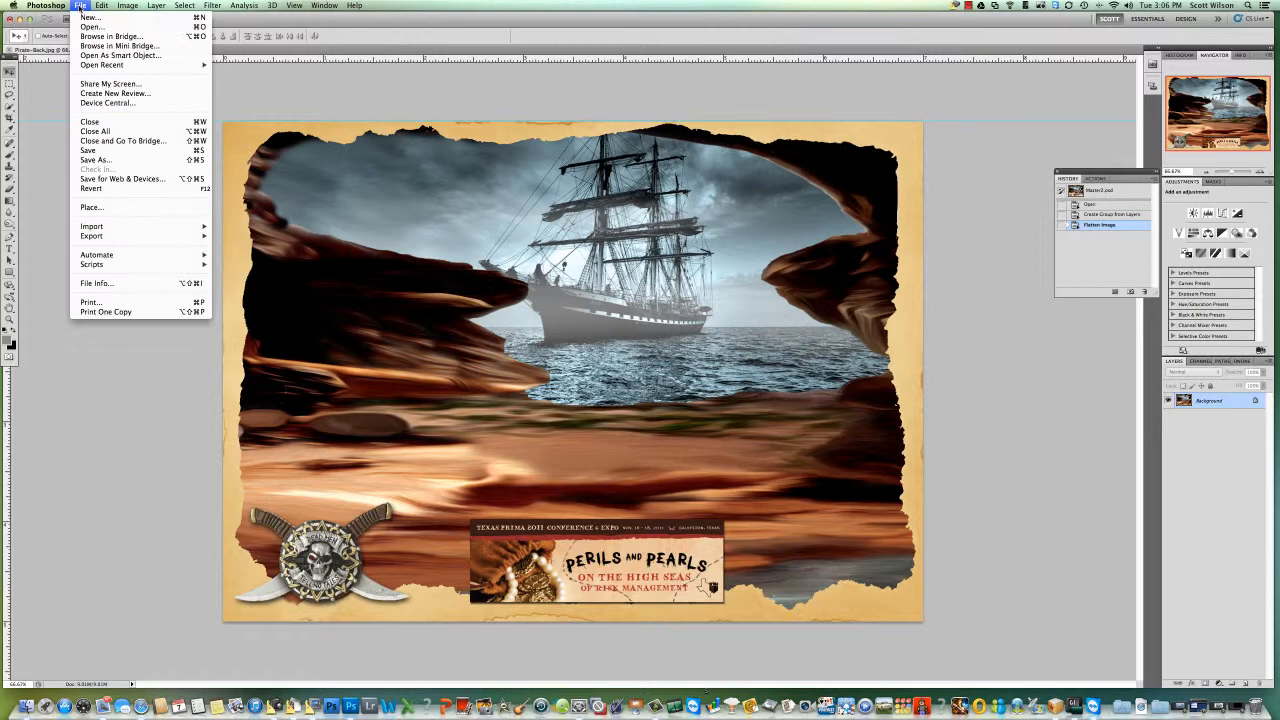
{"action": "mouse_move", "coordinate": [96, 160]}
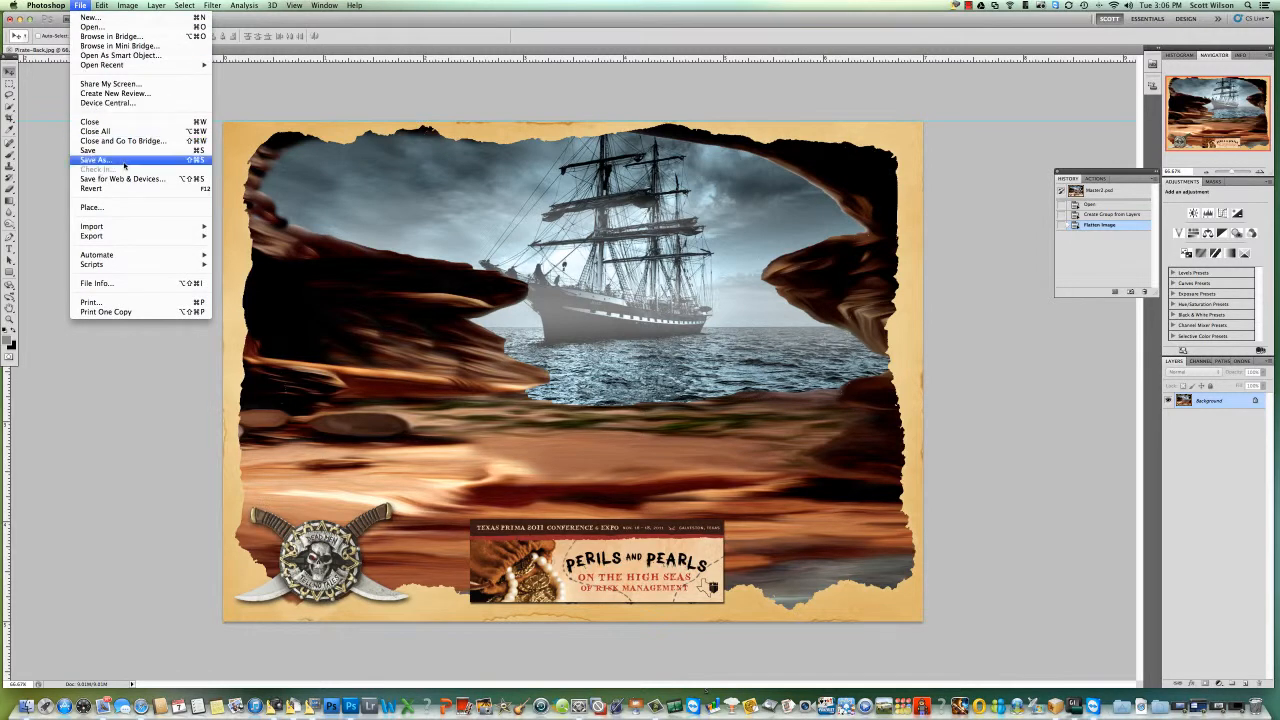
{"action": "left_click", "coordinate": [94, 160]}
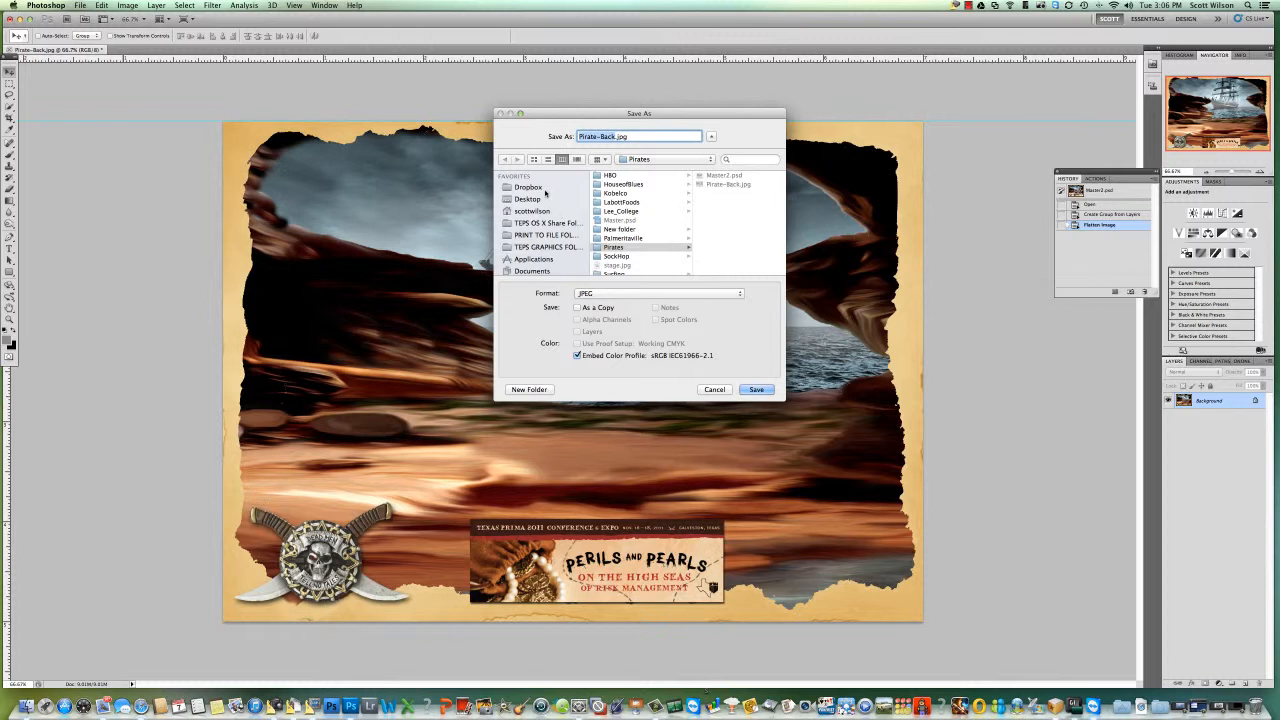
{"action": "left_click", "coordinate": [528, 198]}
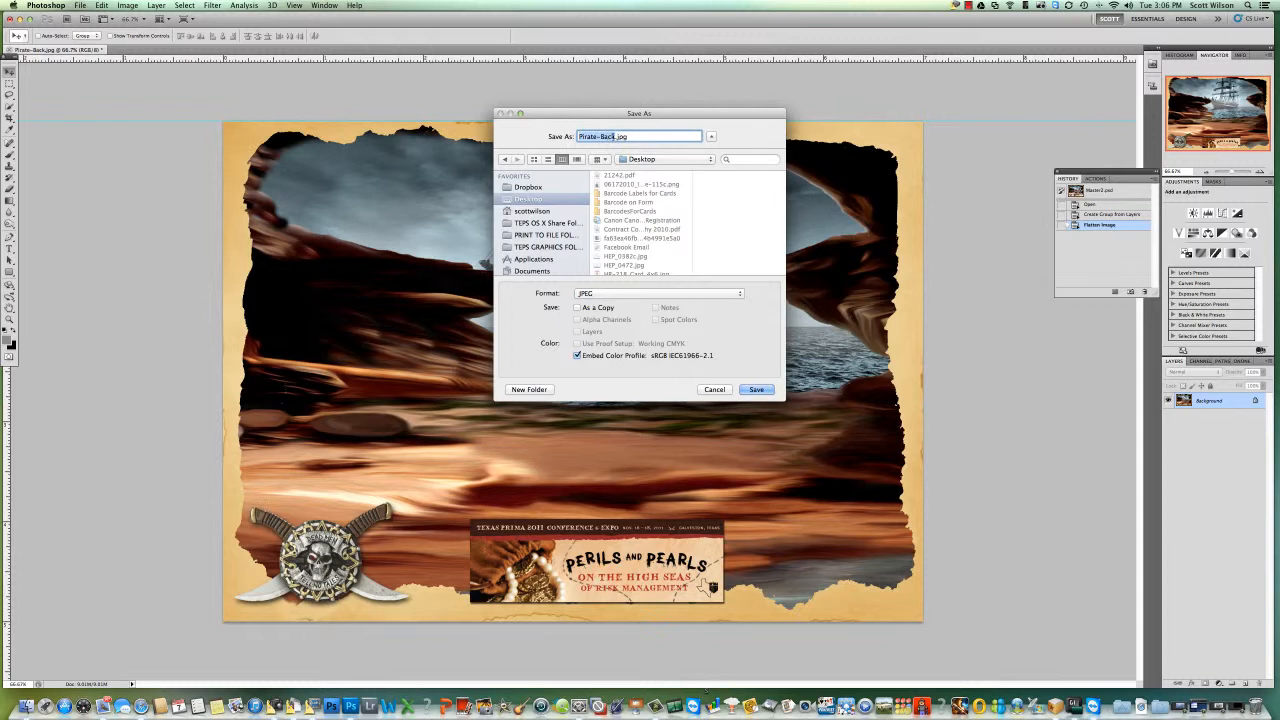
{"action": "left_click", "coordinate": [644, 136]}
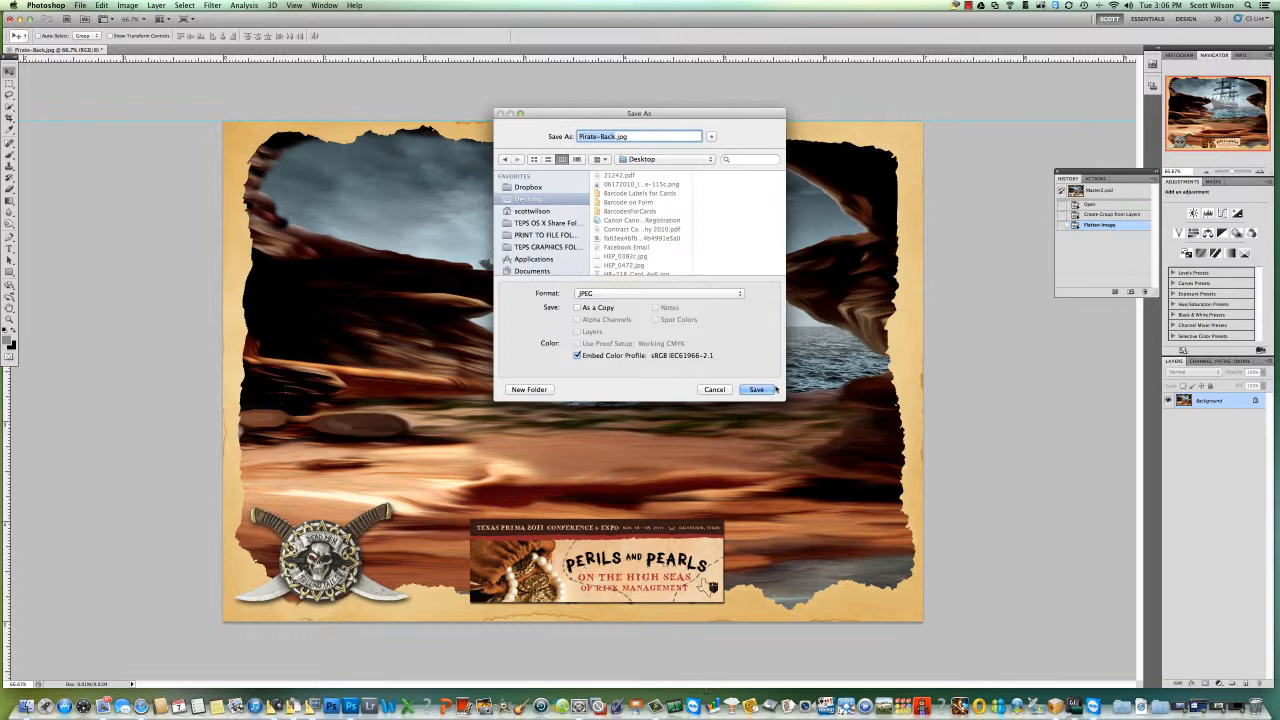
{"action": "left_click", "coordinate": [756, 388]}
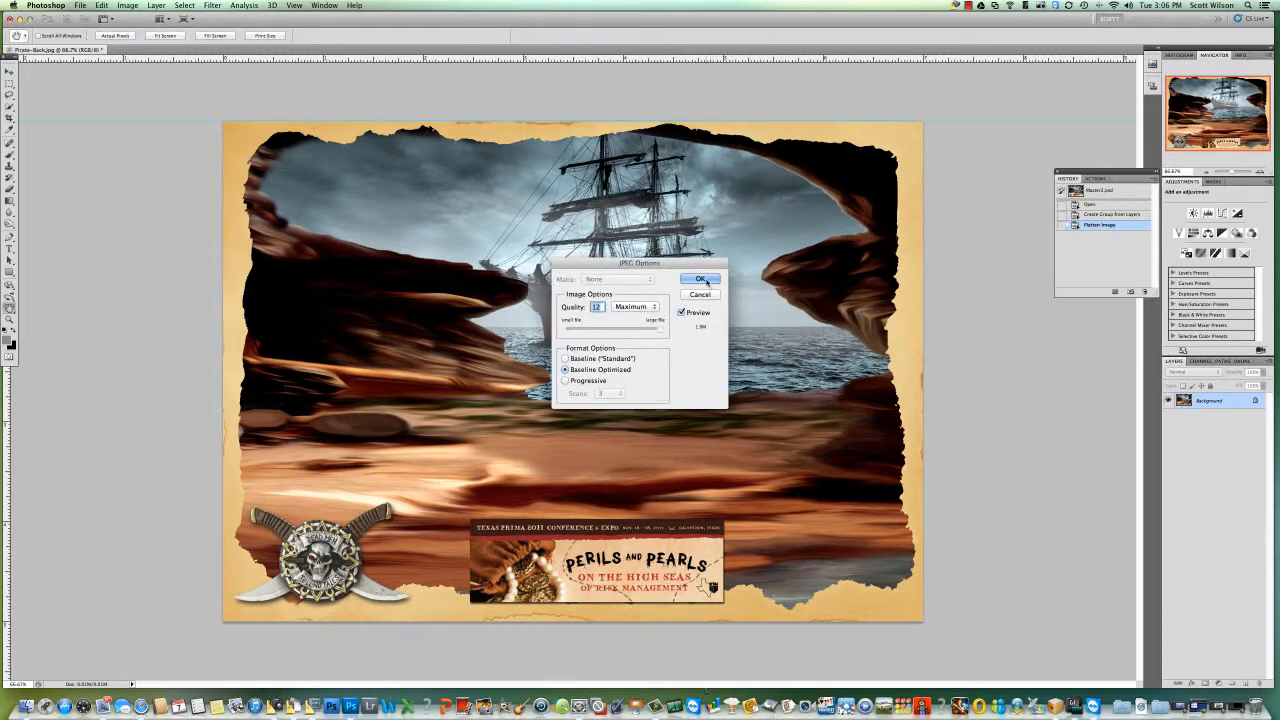
{"action": "left_click", "coordinate": [700, 280]}
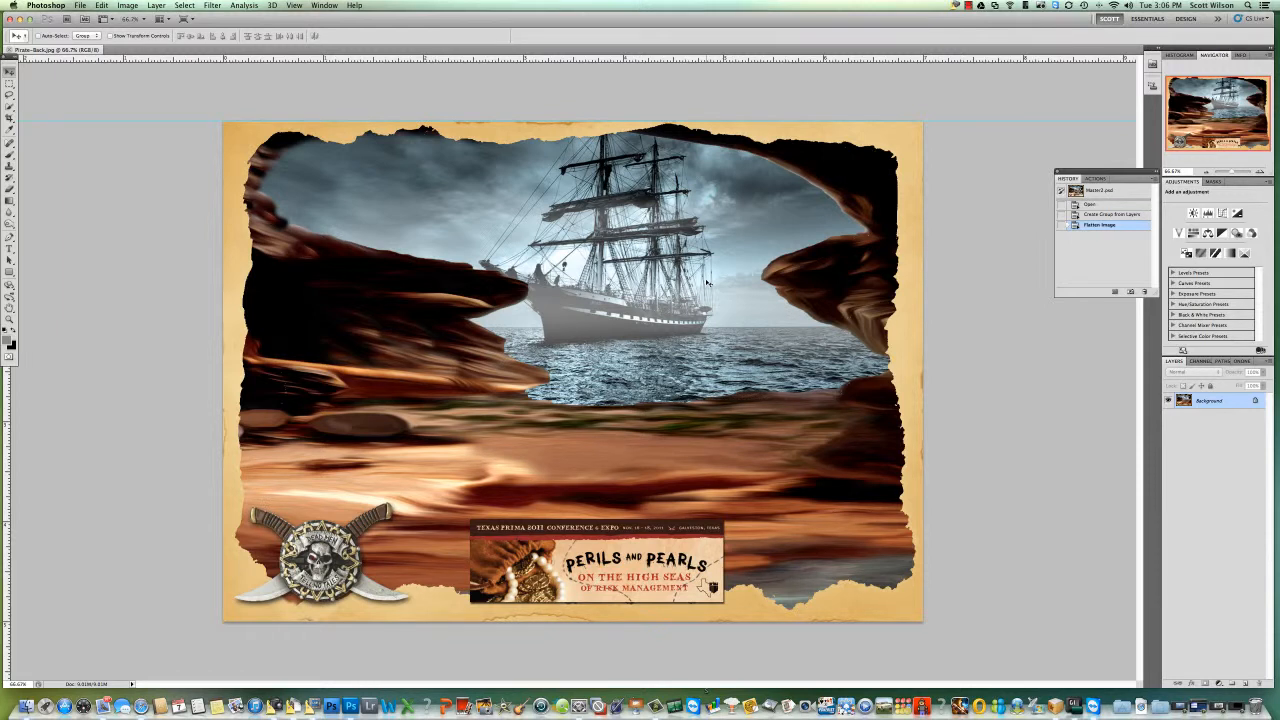
{"action": "mouse_move", "coordinate": [416, 136]}
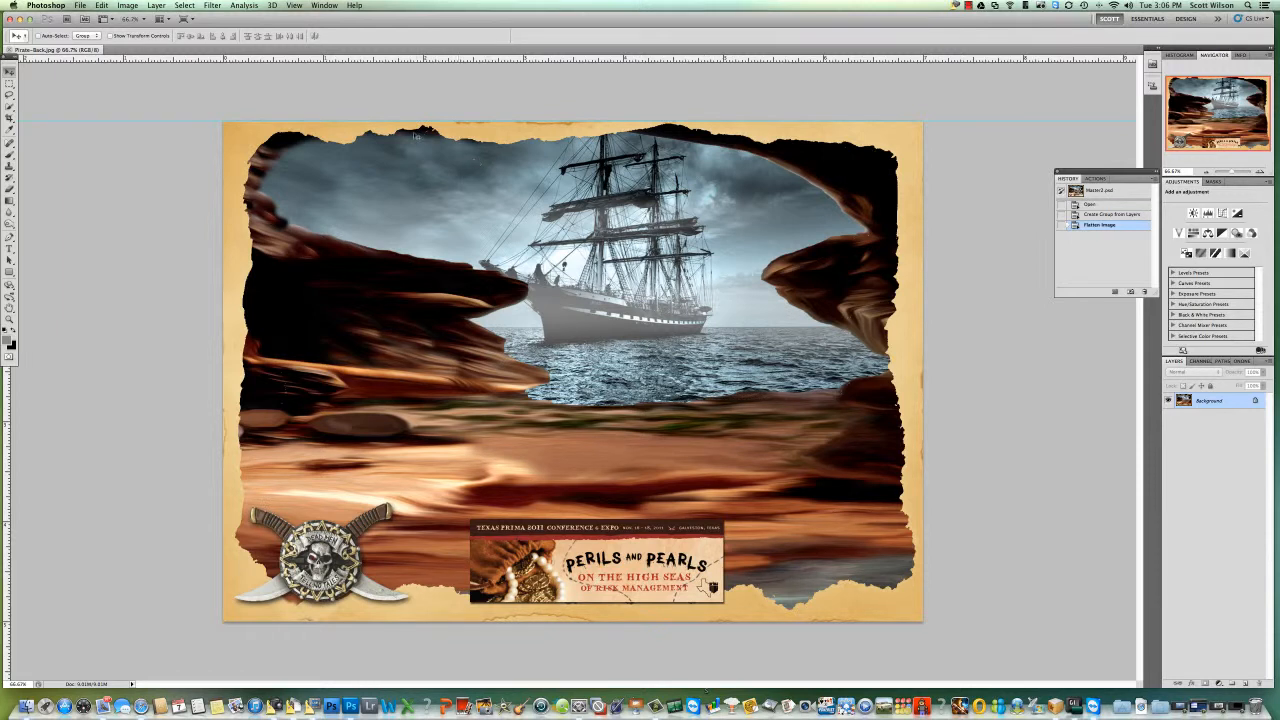
Step back before flattening, hide the ship-and-cave scene and show the Perils and Pearls banner
{"action": "left_click", "coordinate": [128, 4]}
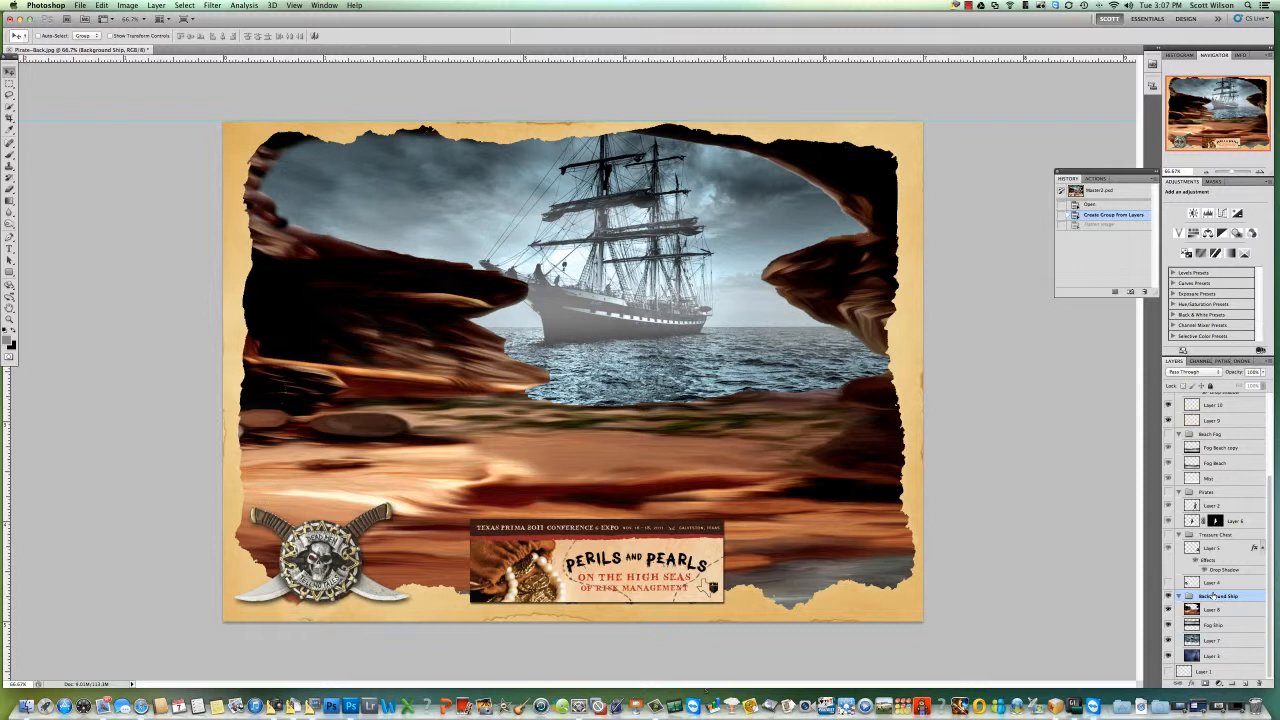
{"action": "left_click", "coordinate": [1220, 596]}
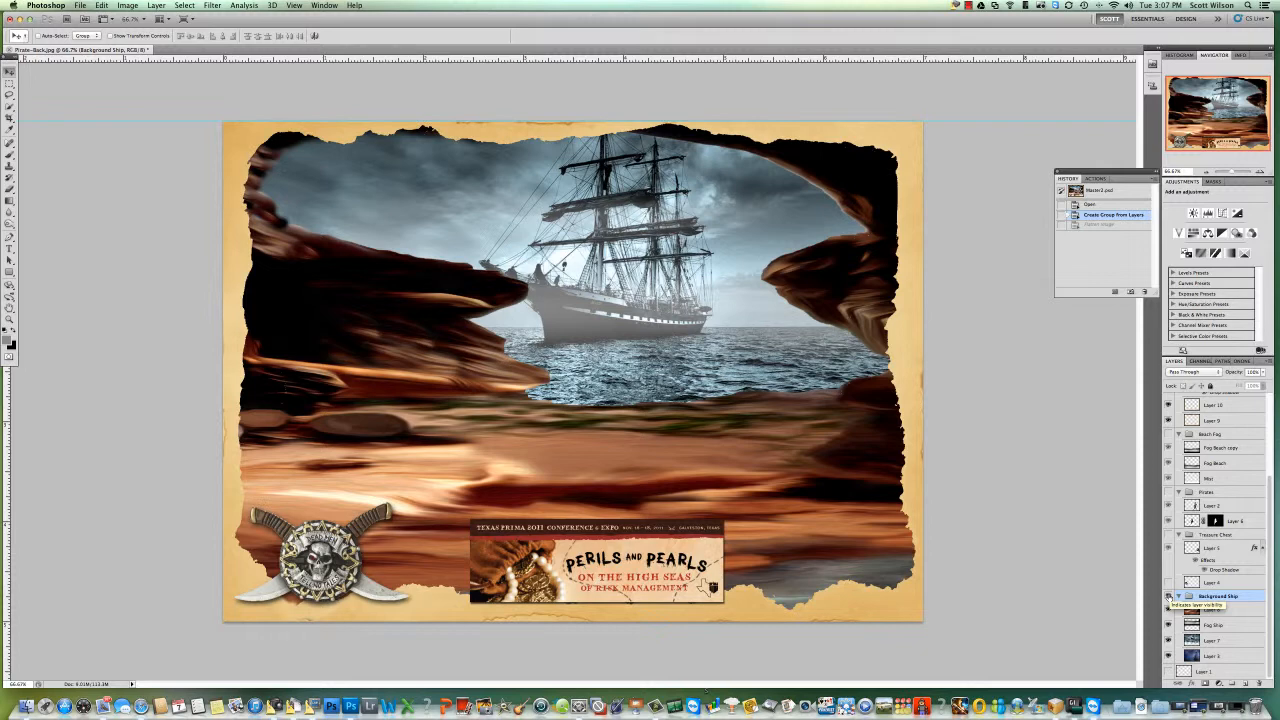
{"action": "left_click", "coordinate": [1168, 596]}
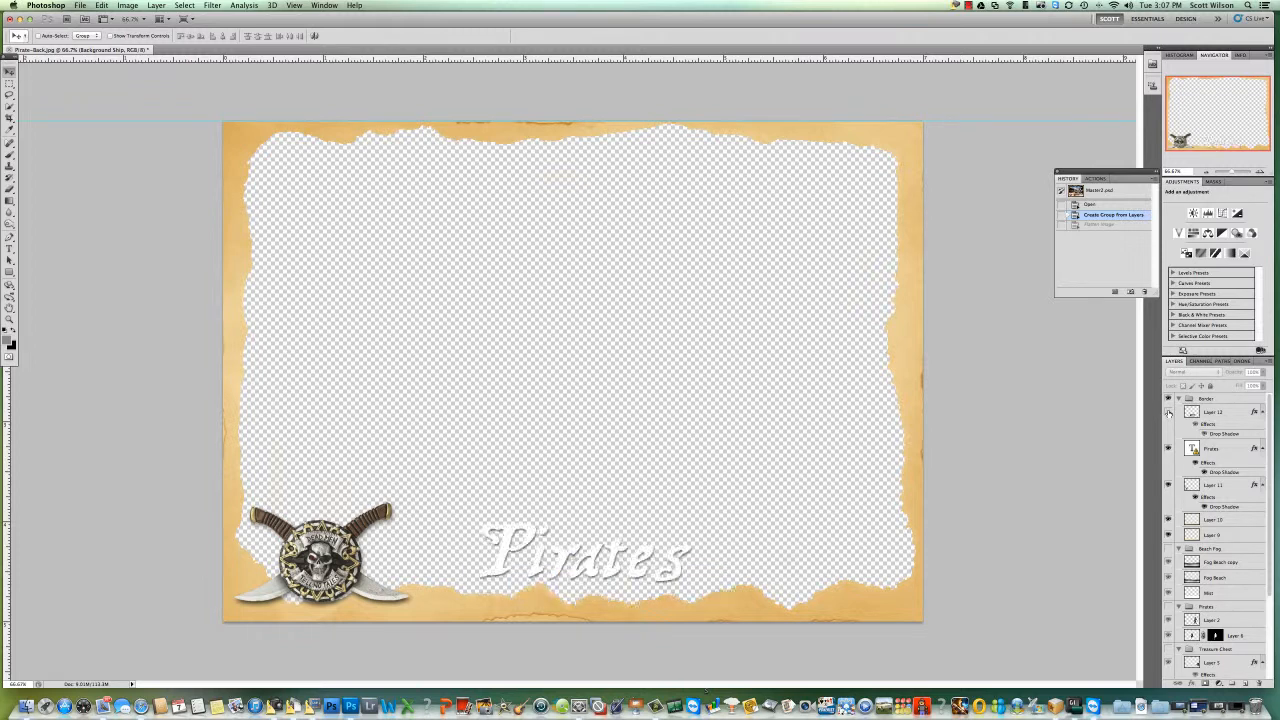
{"action": "left_click", "coordinate": [1168, 412]}
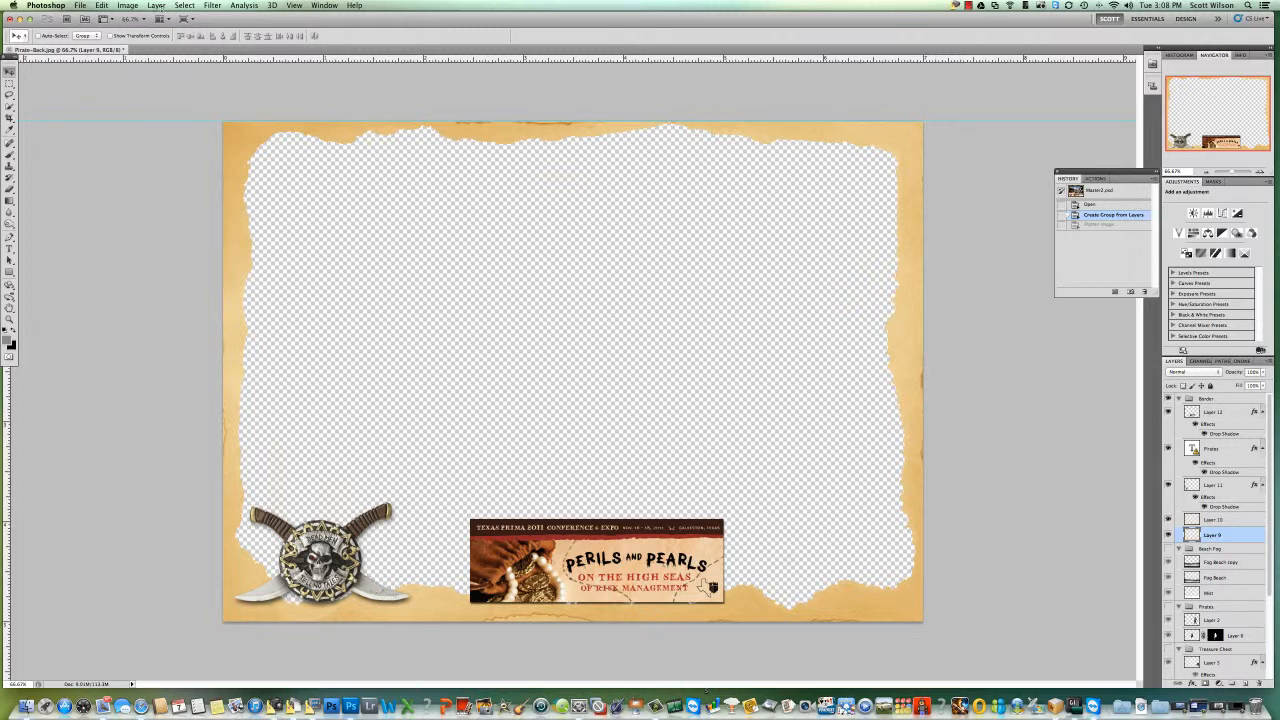
Merge the visible frame, skull emblem and banner into a single layer
{"action": "left_click", "coordinate": [156, 4]}
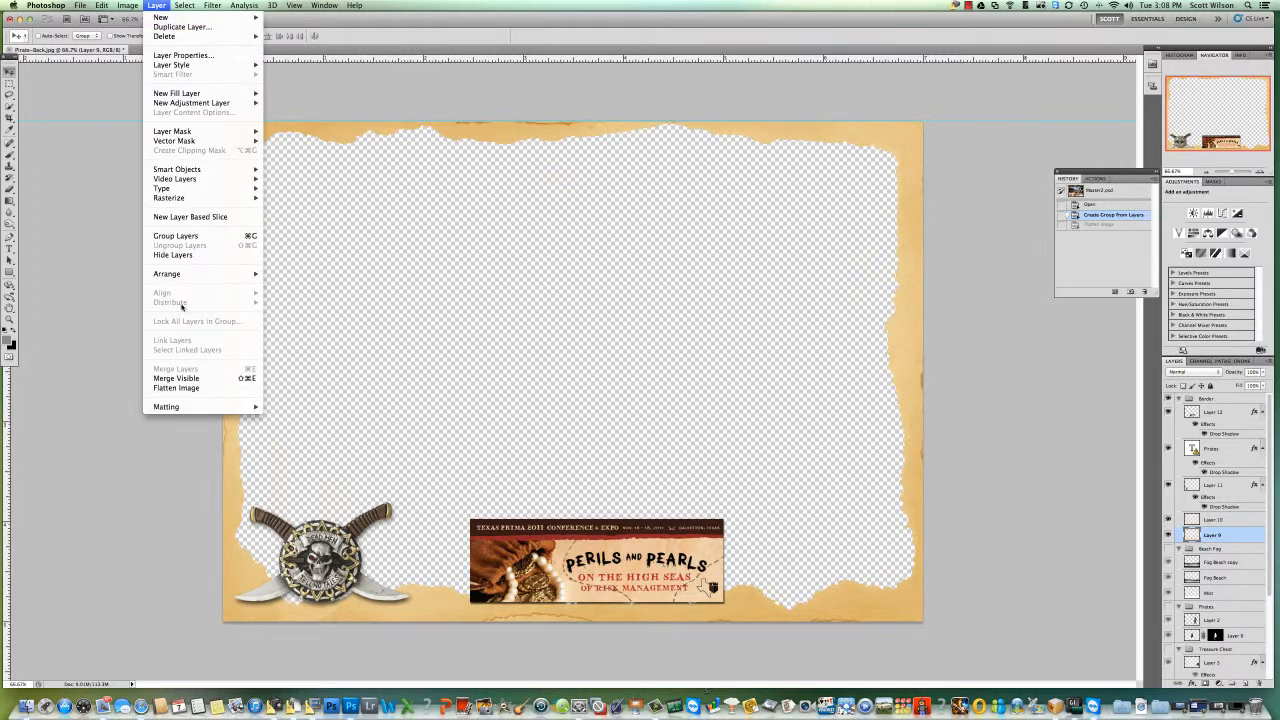
{"action": "left_click", "coordinate": [176, 378]}
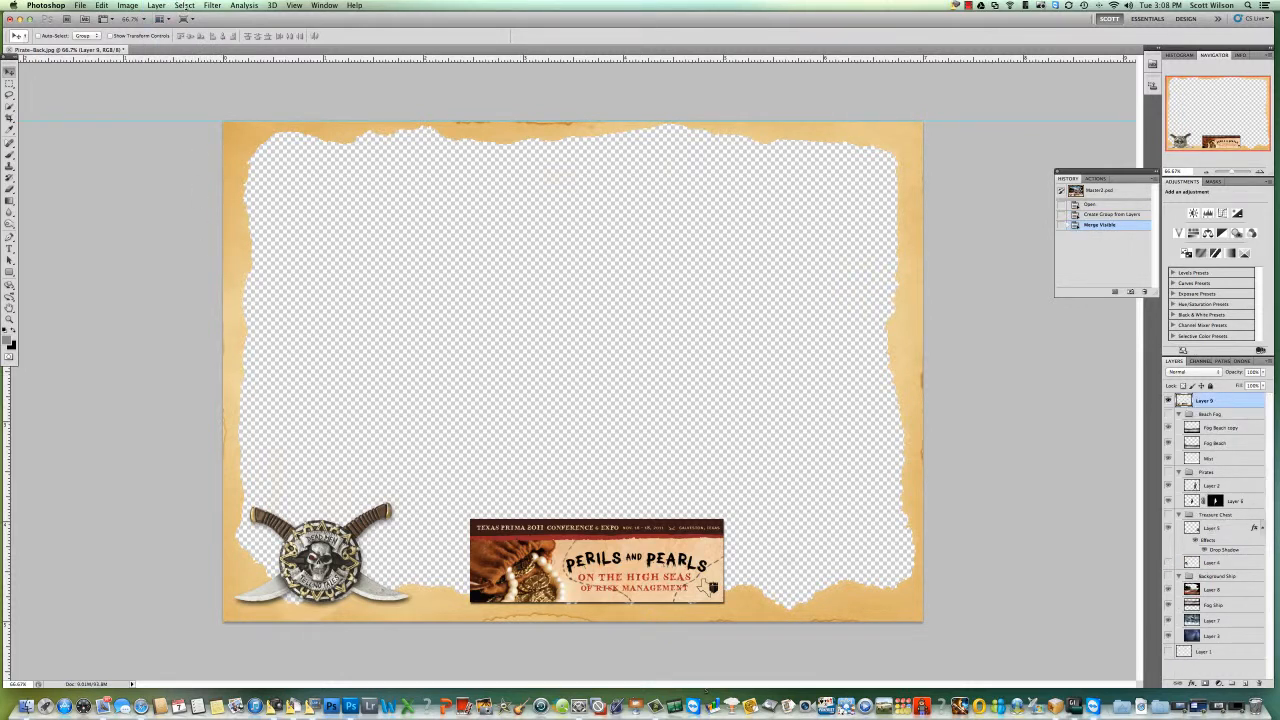
Load Layer 9 Transparency as an inverted selection outlining the frame's empty interior
{"action": "left_click", "coordinate": [184, 4]}
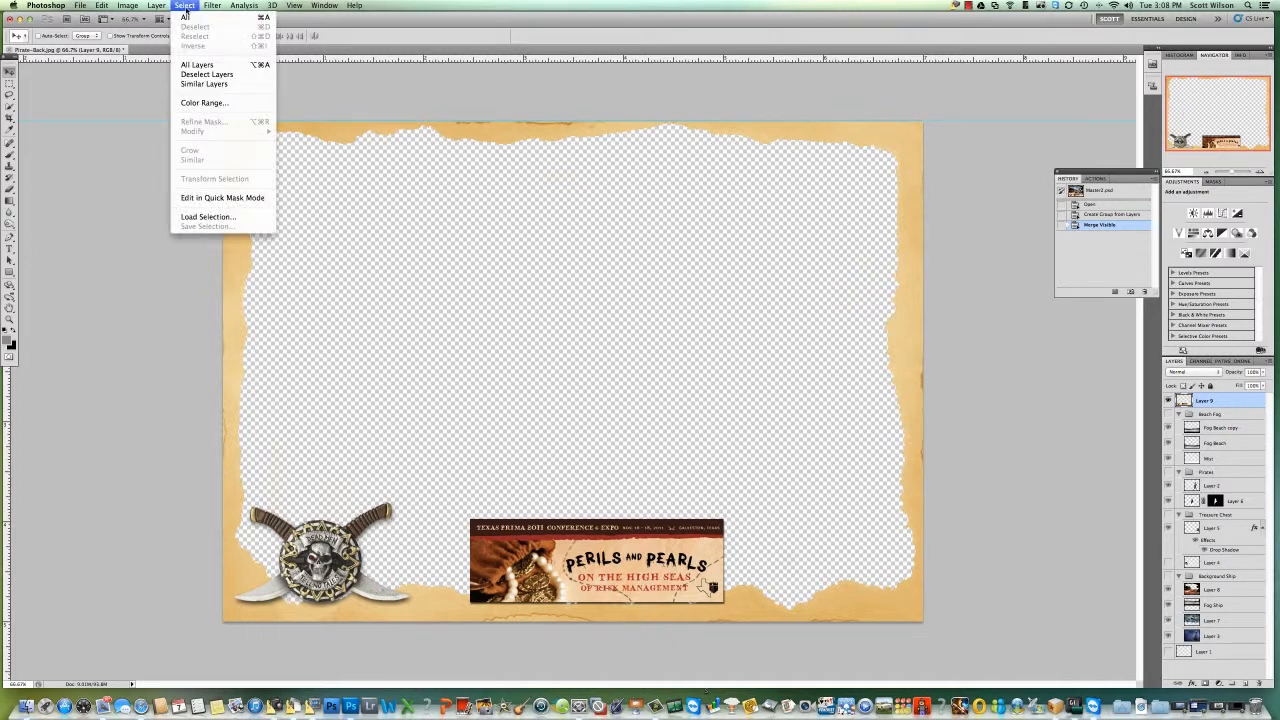
{"action": "mouse_move", "coordinate": [208, 216]}
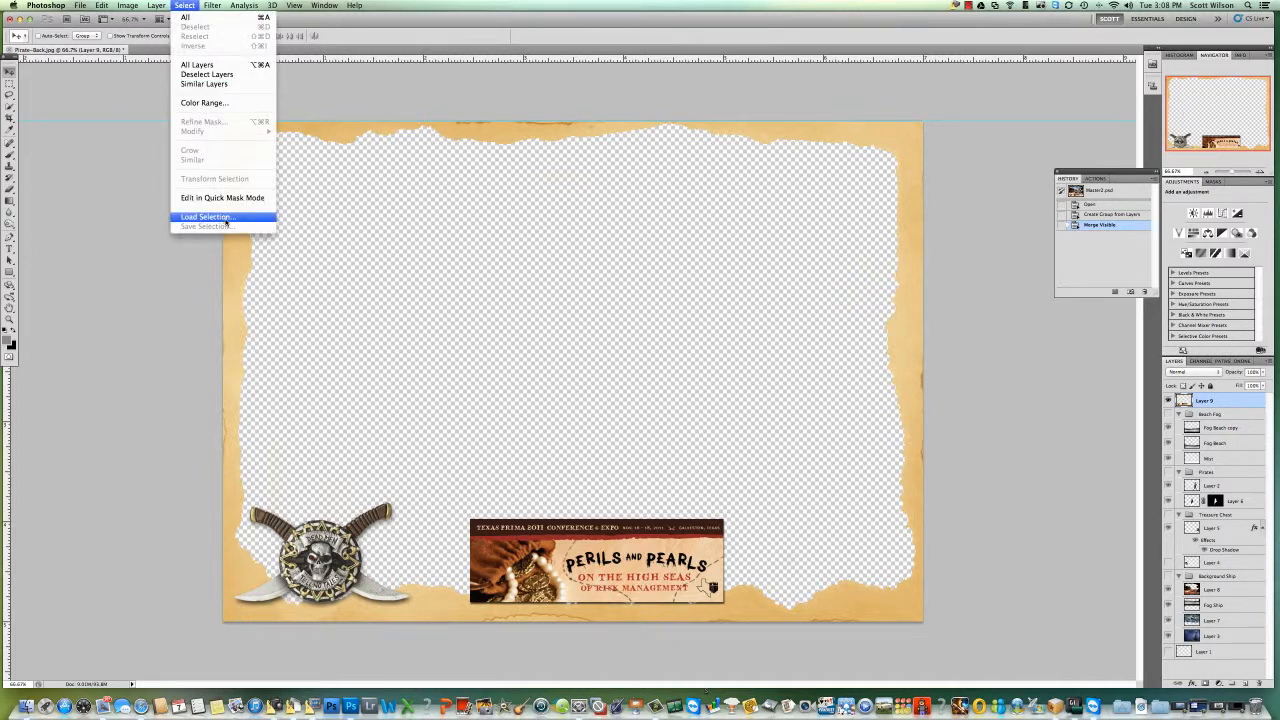
{"action": "left_click", "coordinate": [204, 216]}
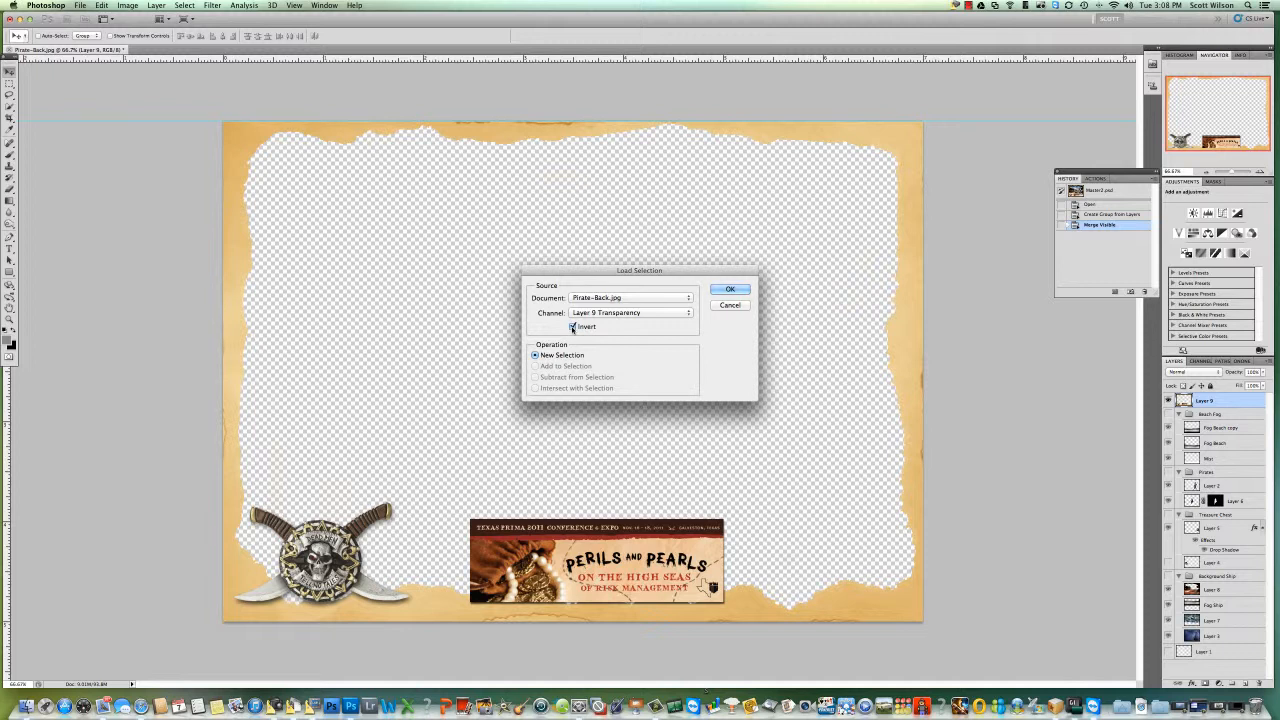
{"action": "left_click", "coordinate": [572, 326]}
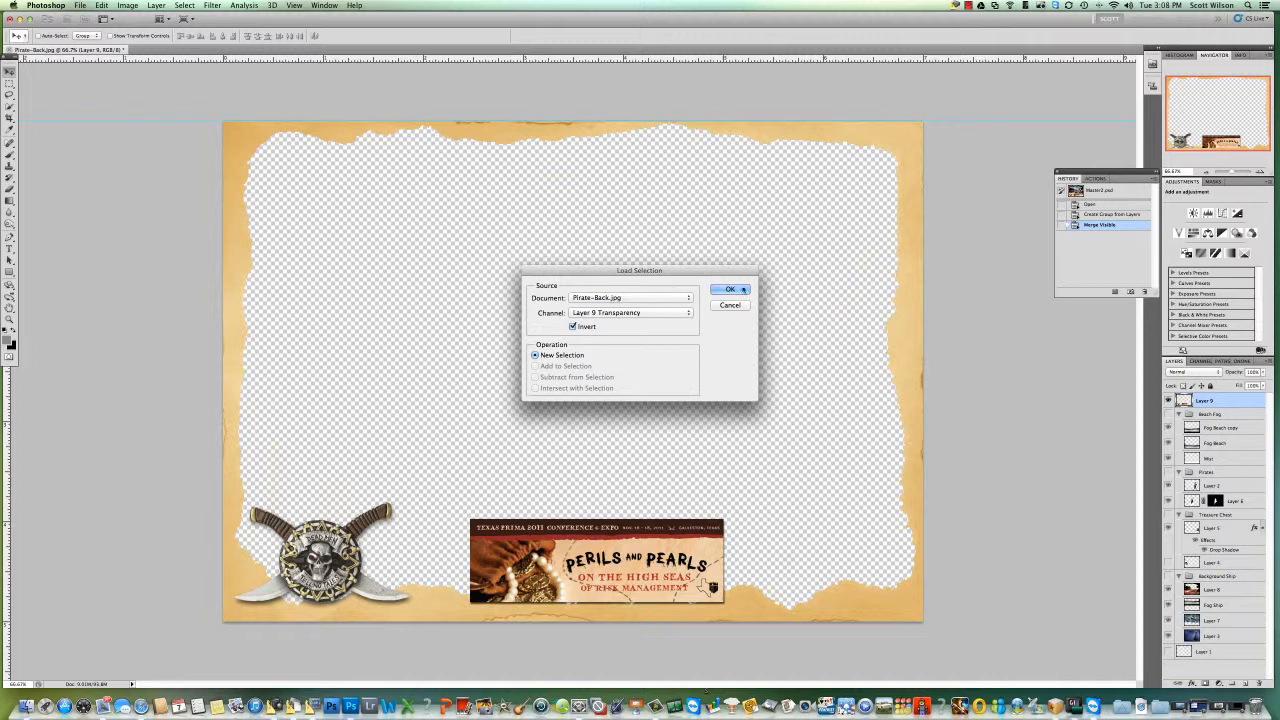
{"action": "left_click", "coordinate": [730, 288]}
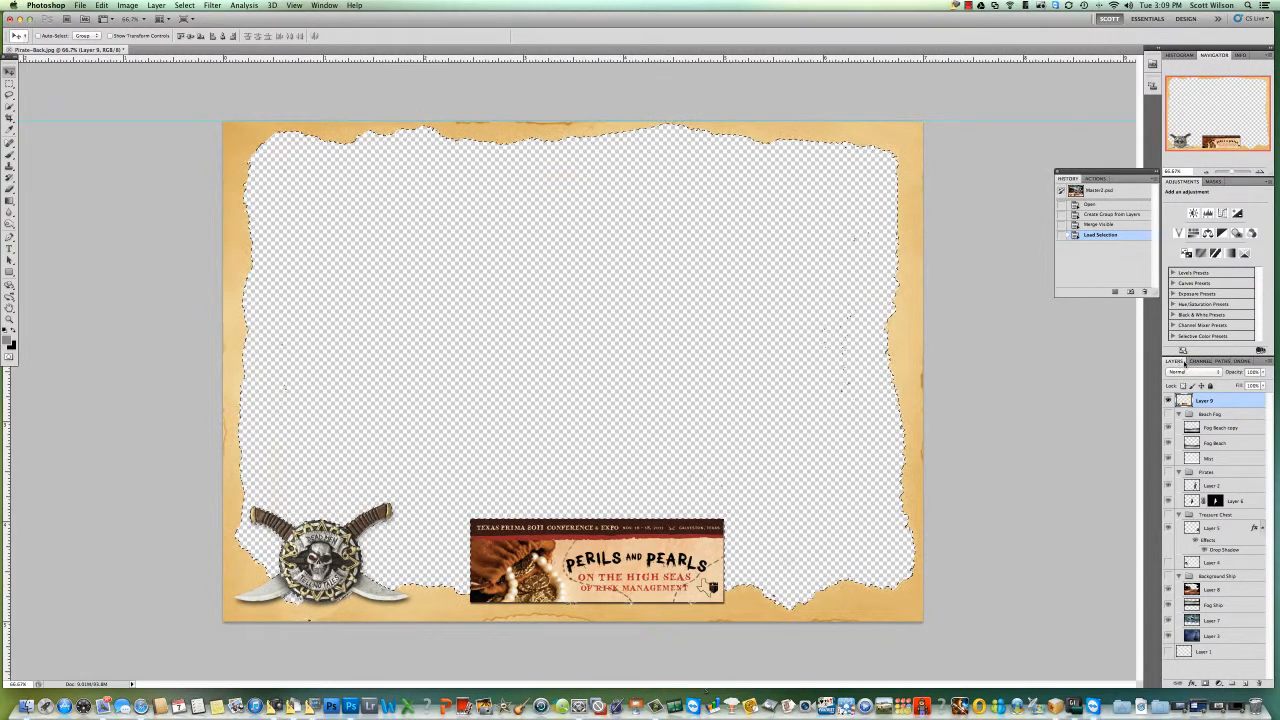
{"action": "left_click", "coordinate": [1196, 360]}
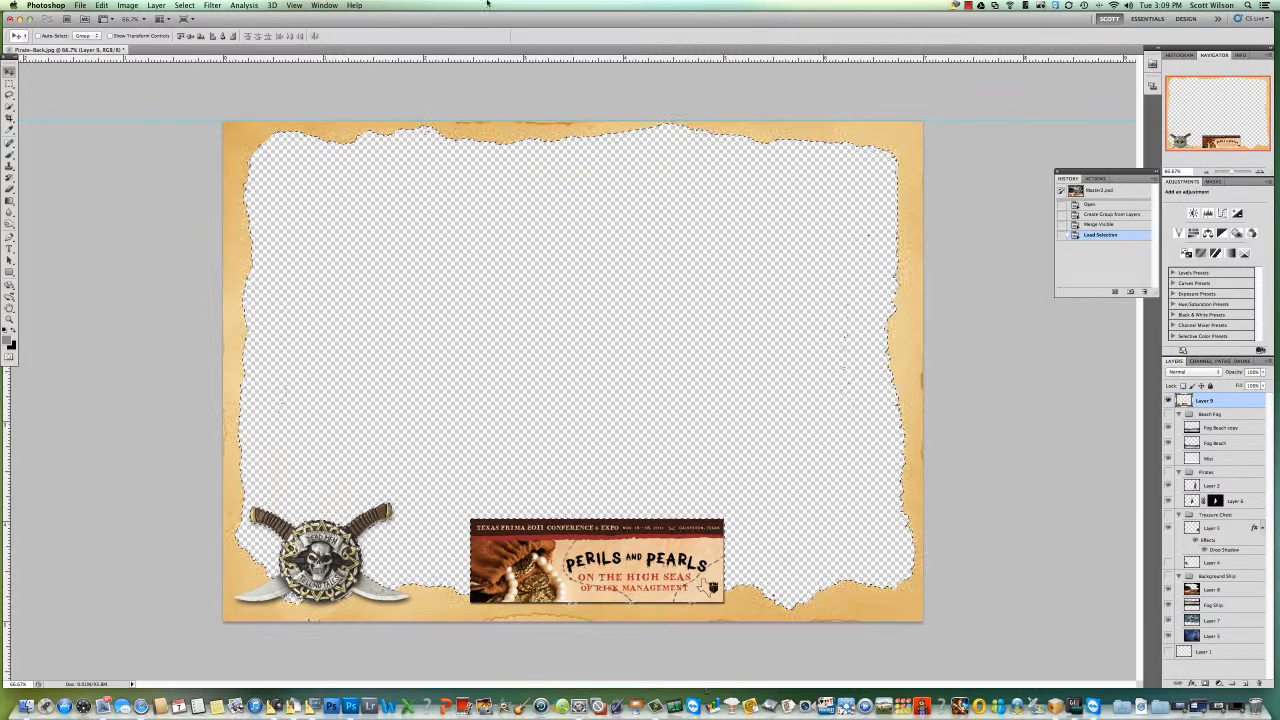
Show the Channels panel with the frame's colour and alpha channels
{"action": "left_click", "coordinate": [324, 4]}
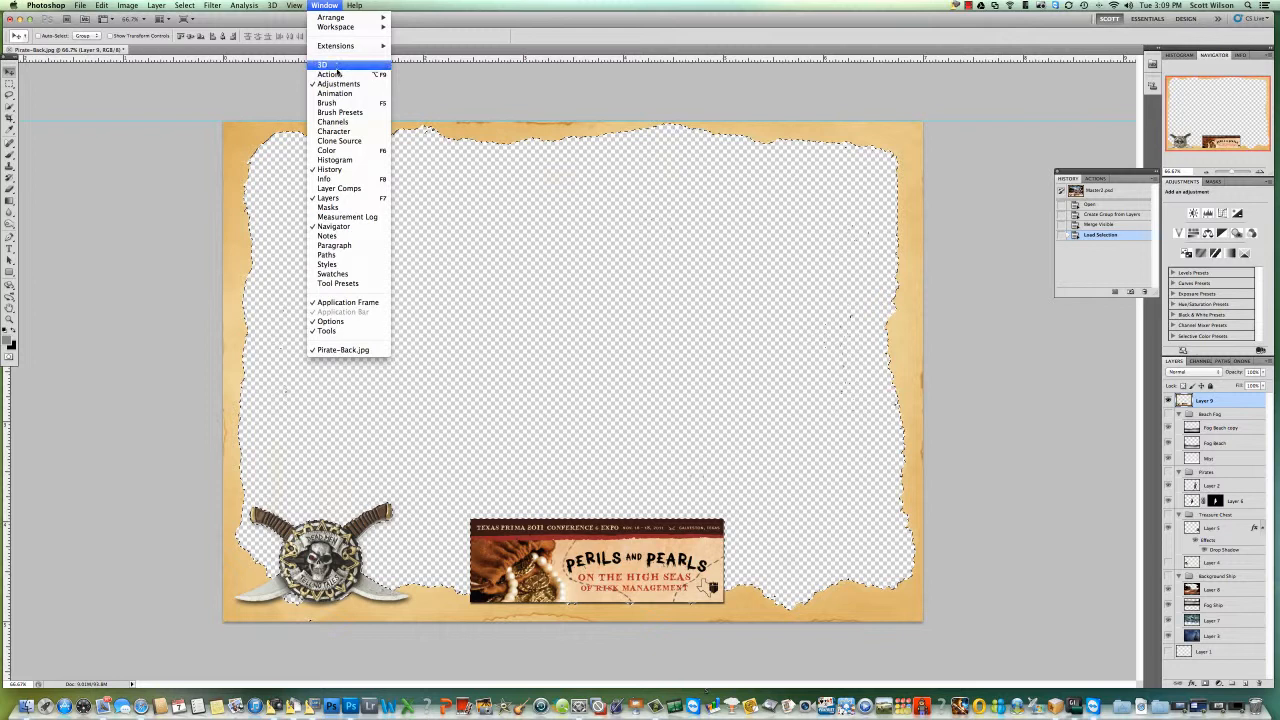
{"action": "mouse_move", "coordinate": [716, 130]}
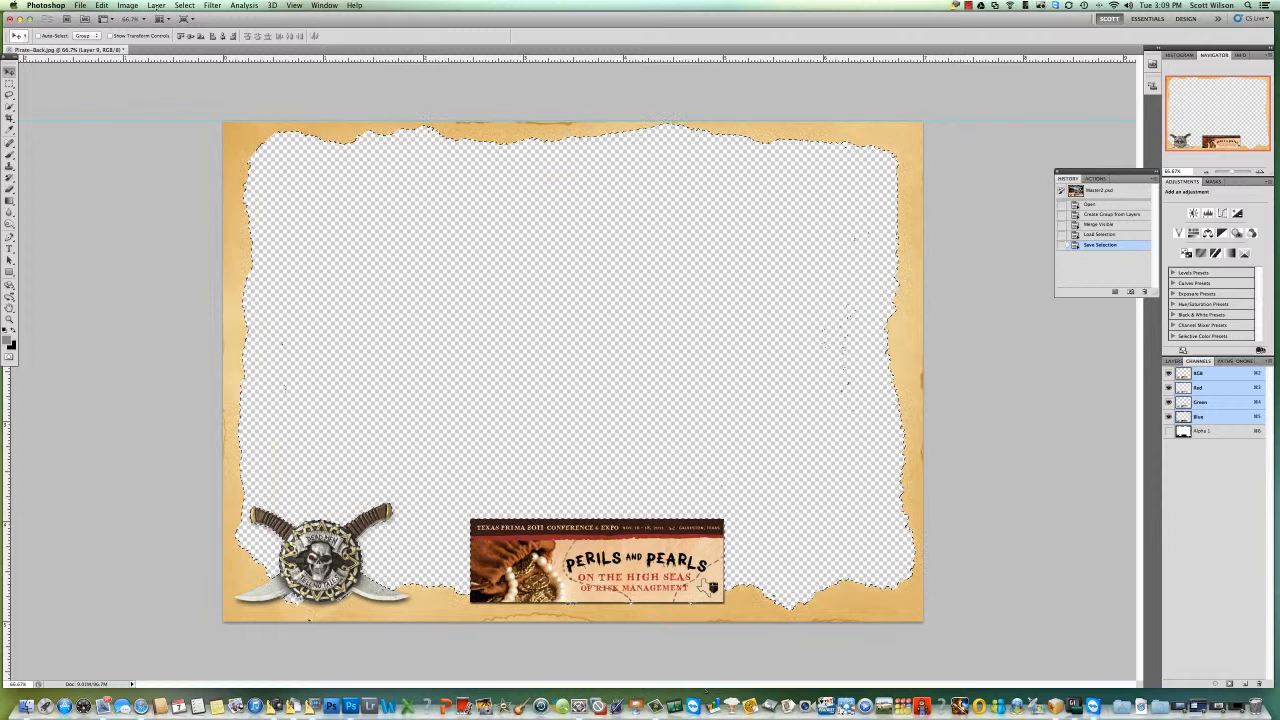
Convert the merged frame layer to a background, filling its interior with solid black
{"action": "left_click", "coordinate": [156, 4]}
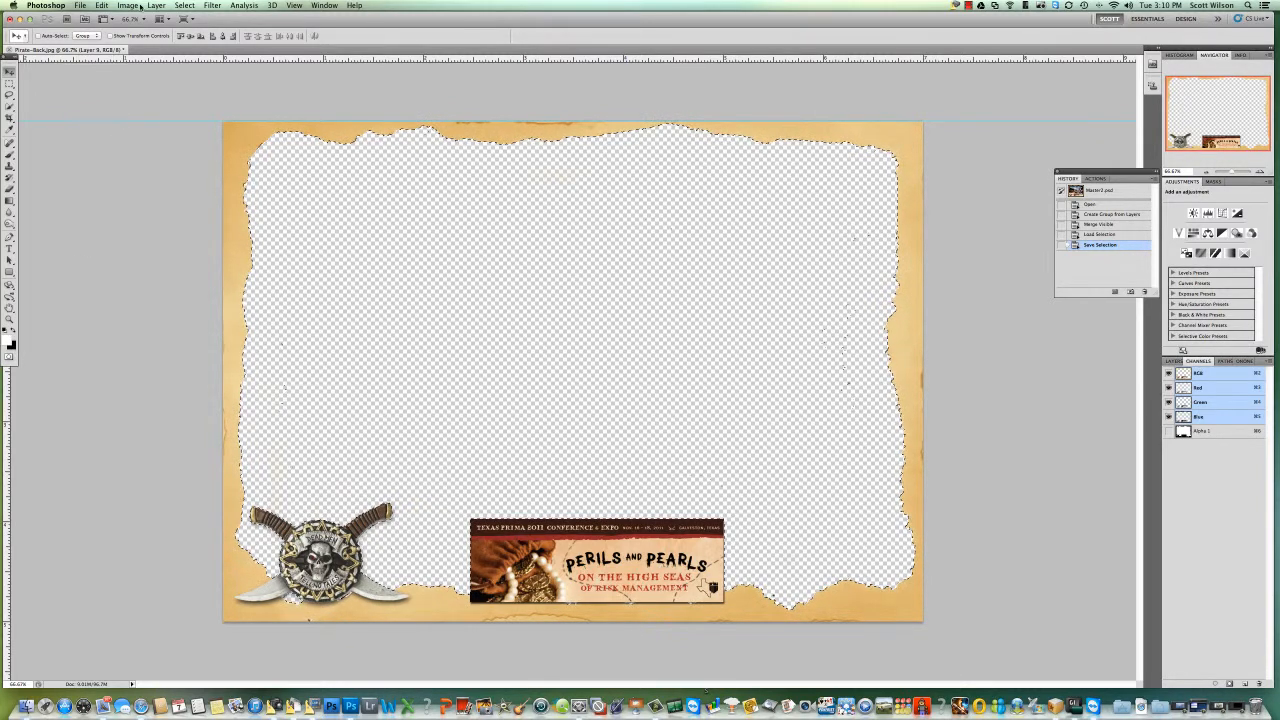
{"action": "left_click", "coordinate": [156, 4]}
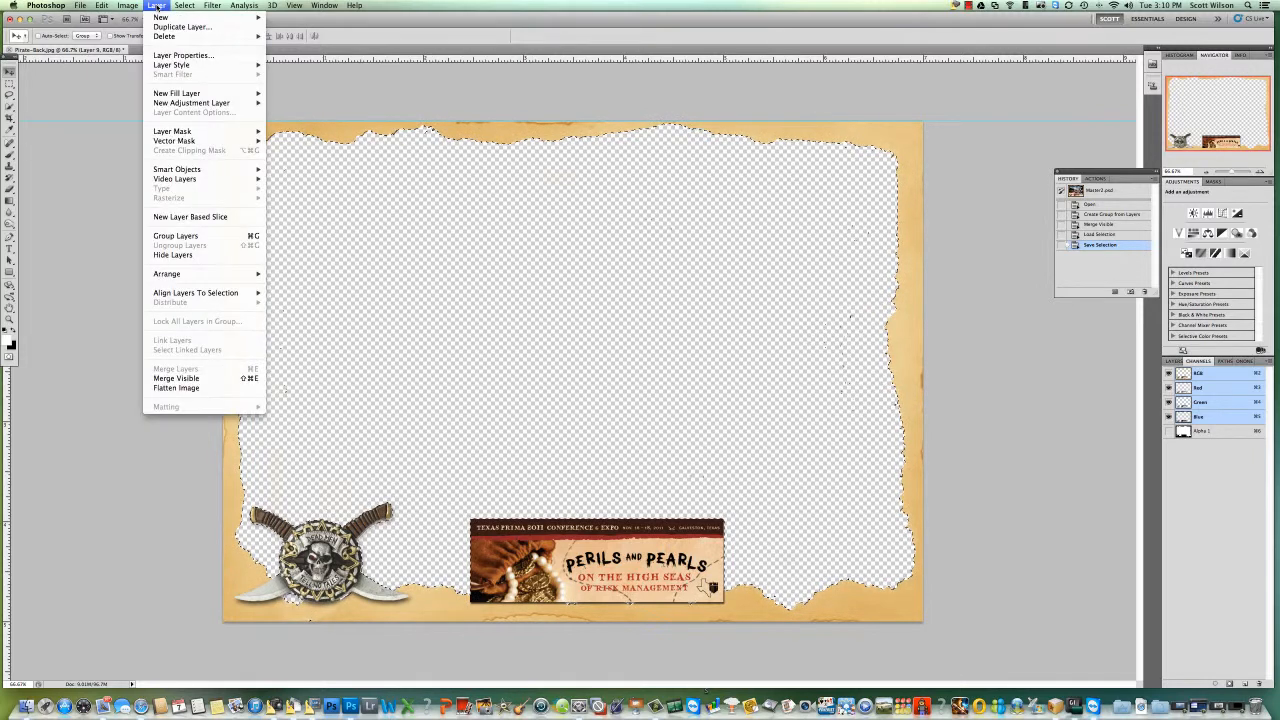
{"action": "mouse_move", "coordinate": [160, 16]}
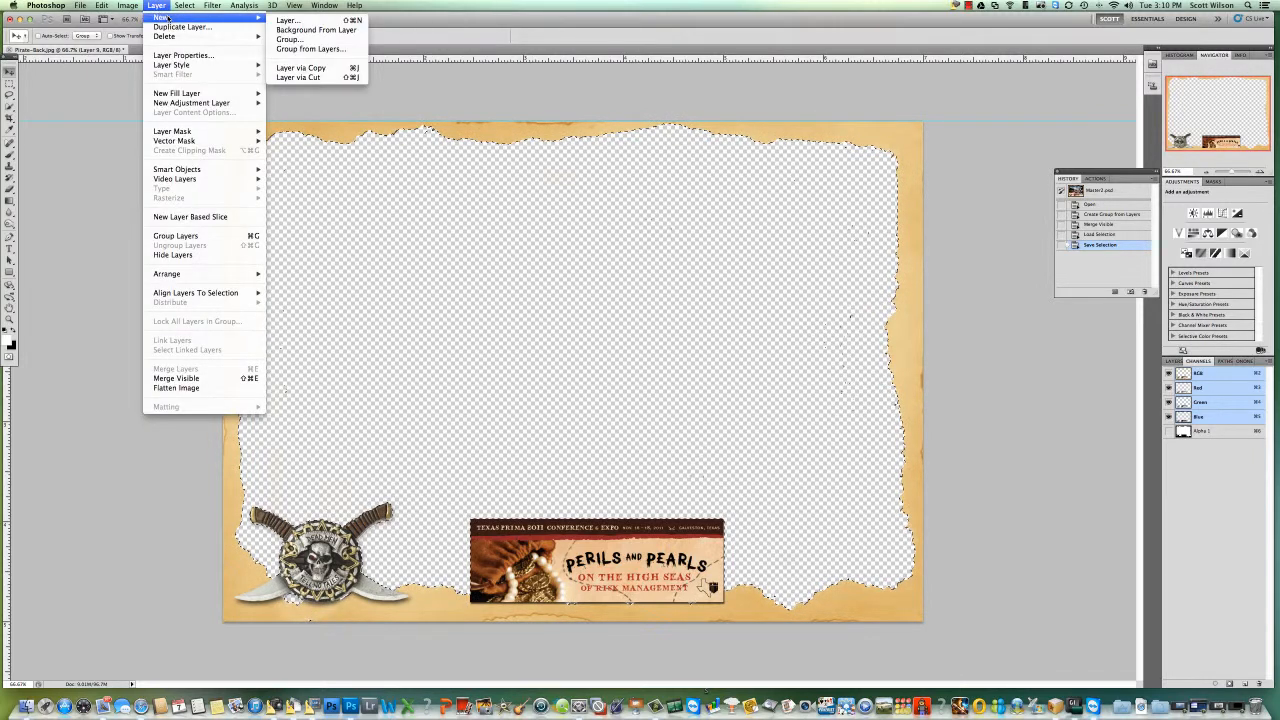
{"action": "mouse_move", "coordinate": [316, 30]}
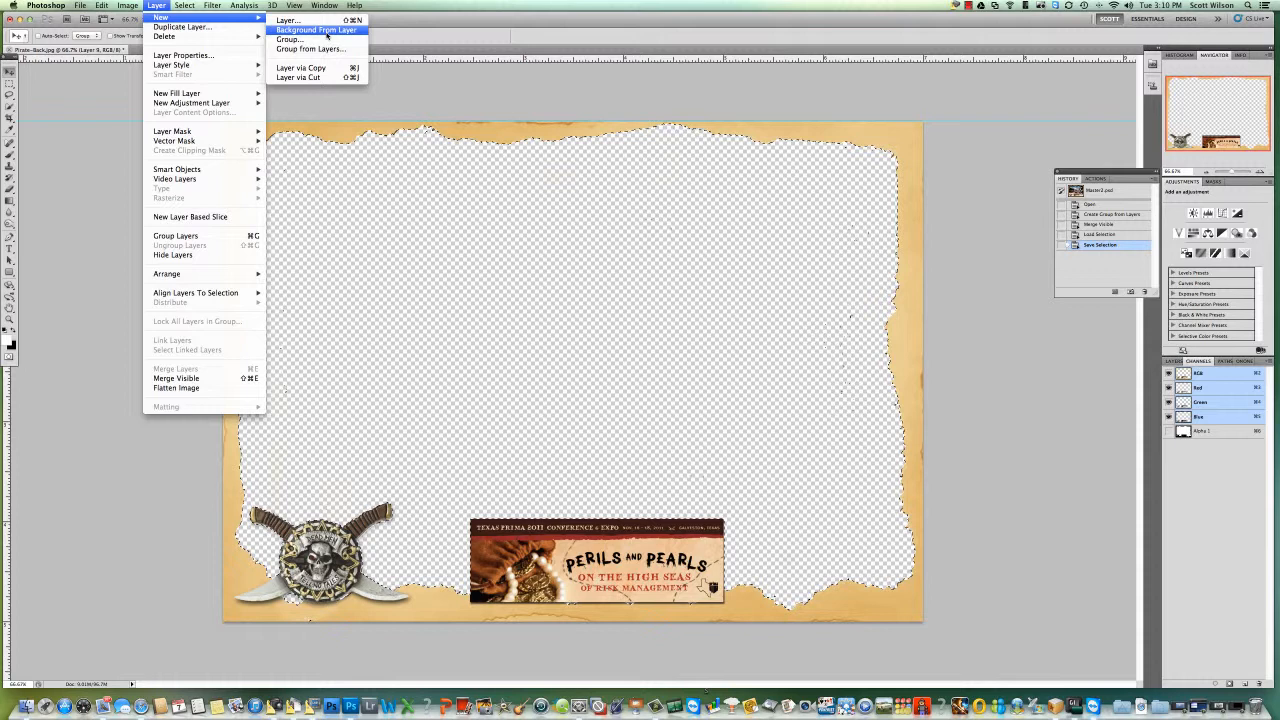
{"action": "left_click", "coordinate": [316, 30]}
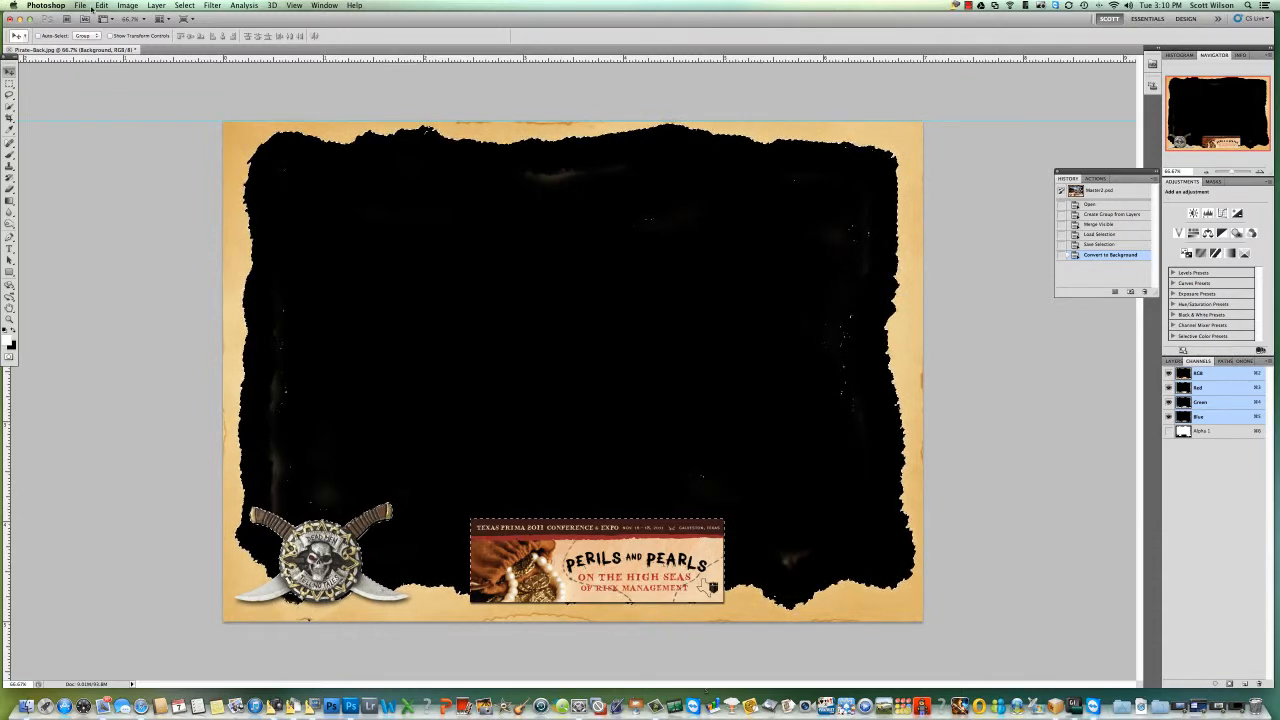
Save as Pirate-Front.psd in Photoshop format with Alpha Channels and Layers included
{"action": "left_click", "coordinate": [80, 4]}
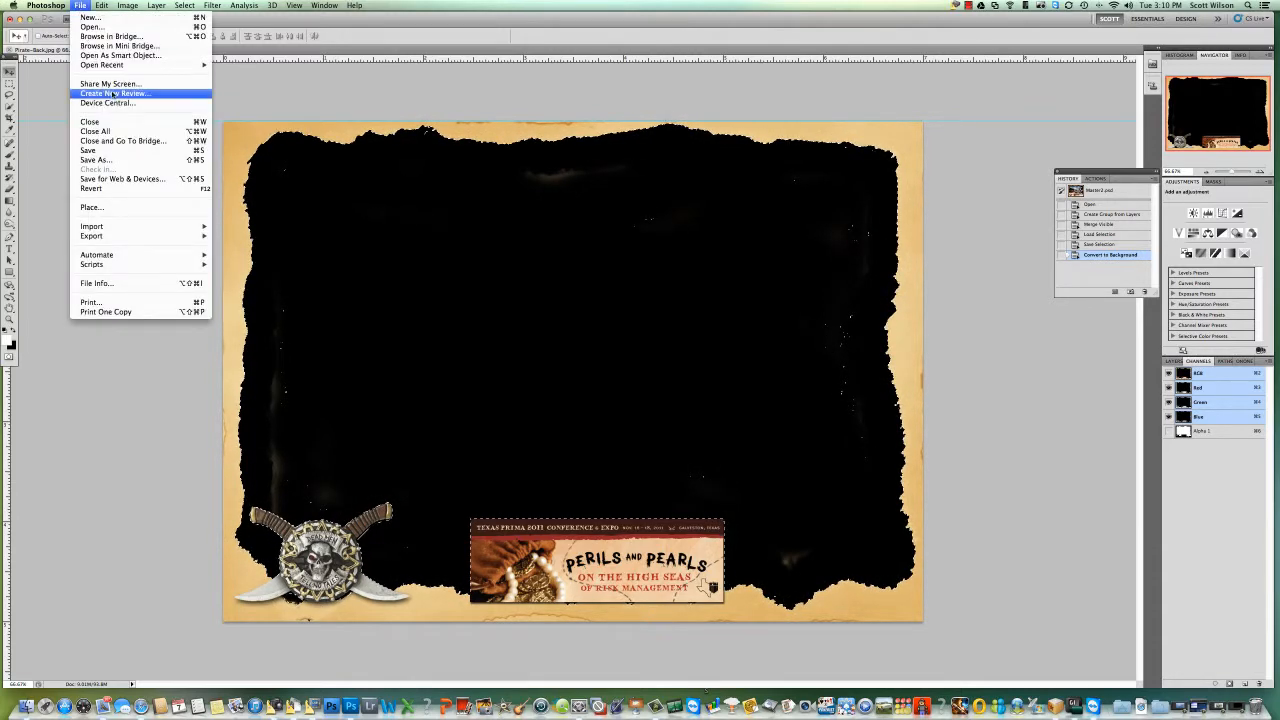
{"action": "mouse_move", "coordinate": [96, 132]}
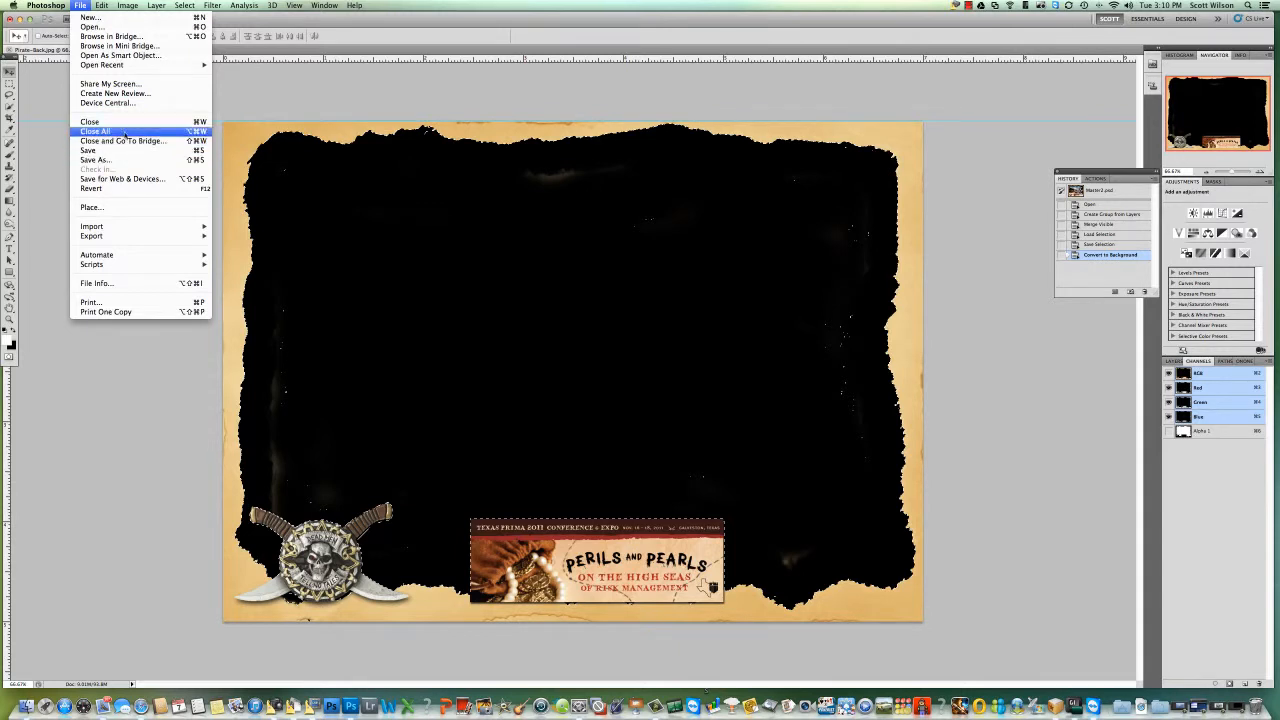
{"action": "mouse_move", "coordinate": [122, 178]}
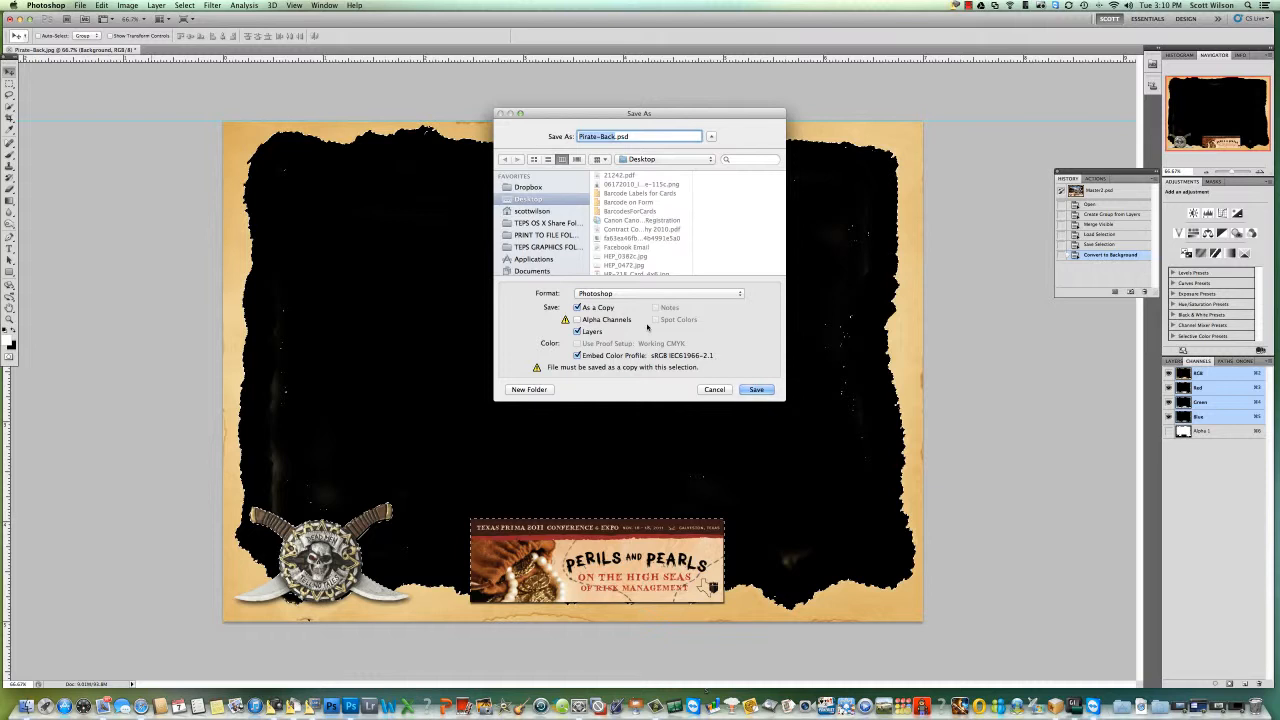
{"action": "left_click", "coordinate": [578, 332]}
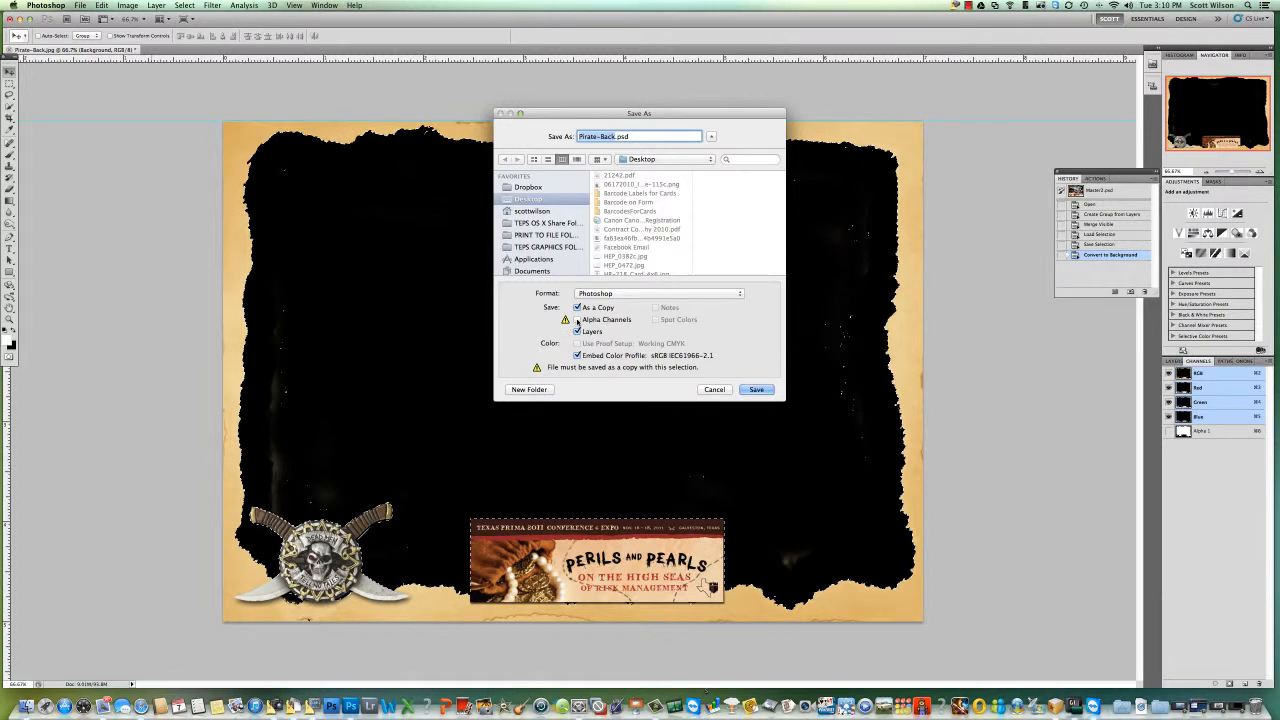
{"action": "left_click", "coordinate": [578, 308]}
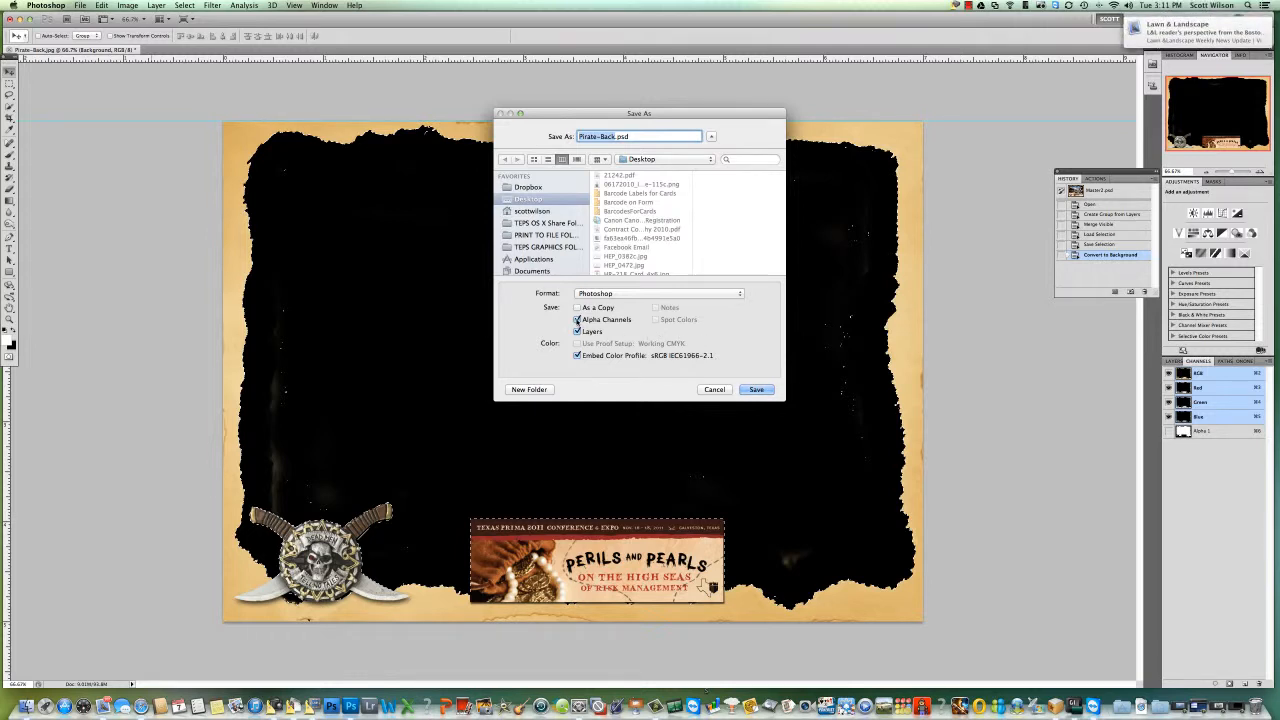
{"action": "left_click", "coordinate": [578, 308]}
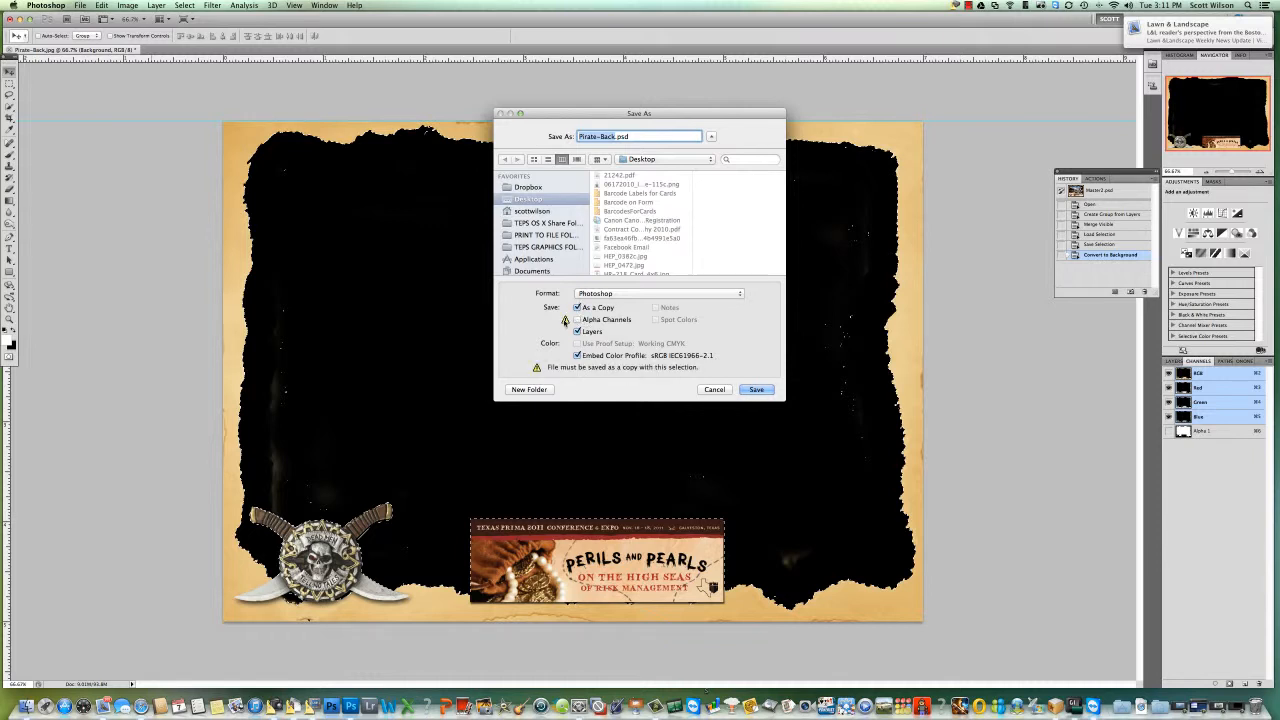
{"action": "left_click", "coordinate": [578, 320]}
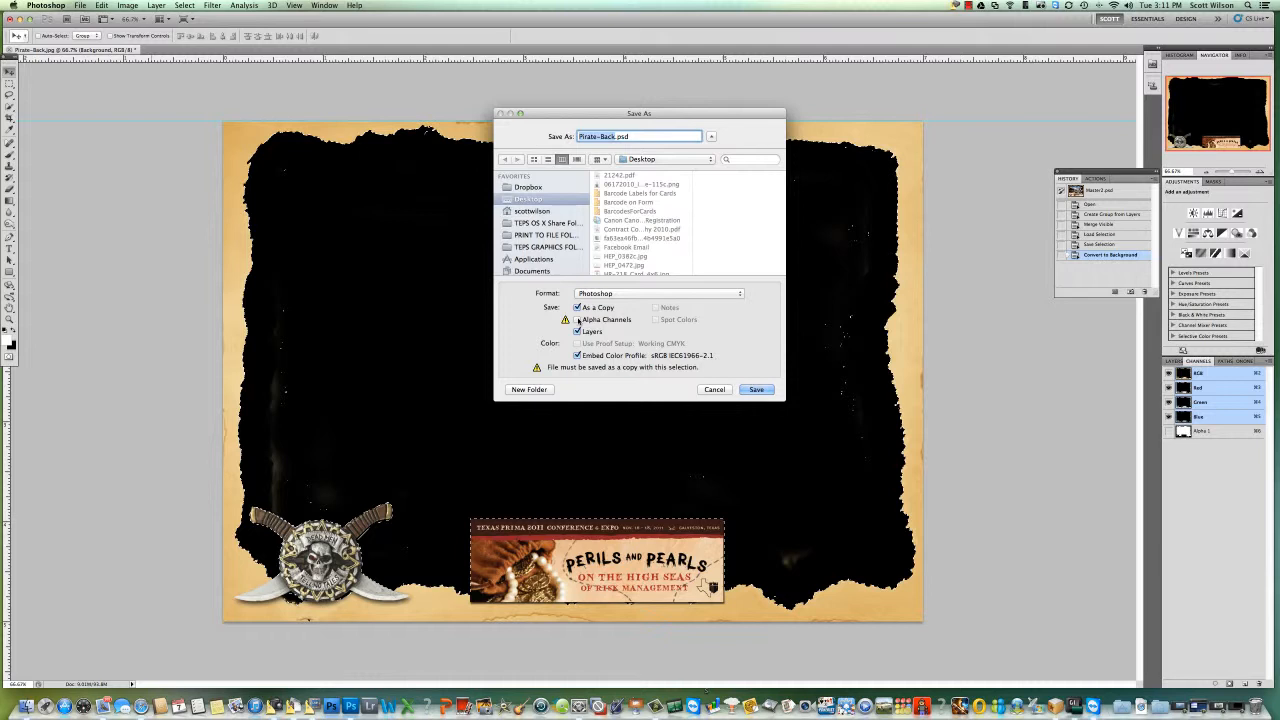
{"action": "left_click", "coordinate": [576, 308]}
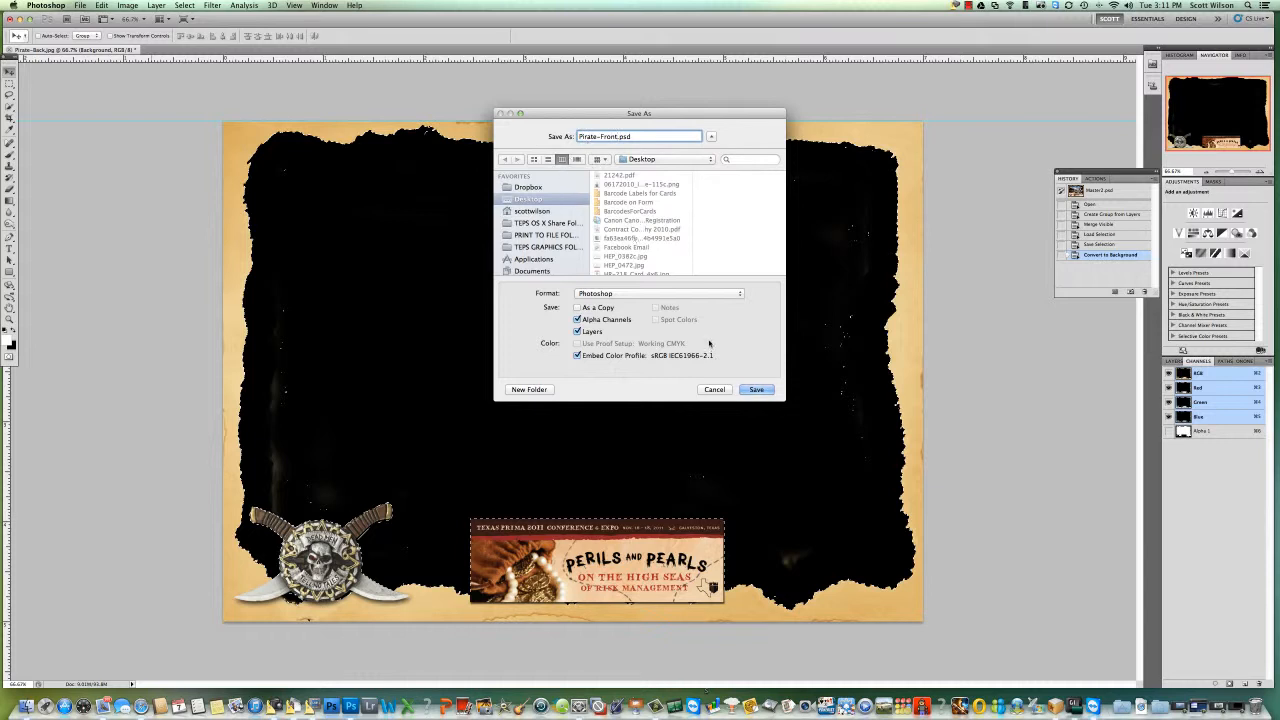
{"action": "left_click", "coordinate": [756, 388]}
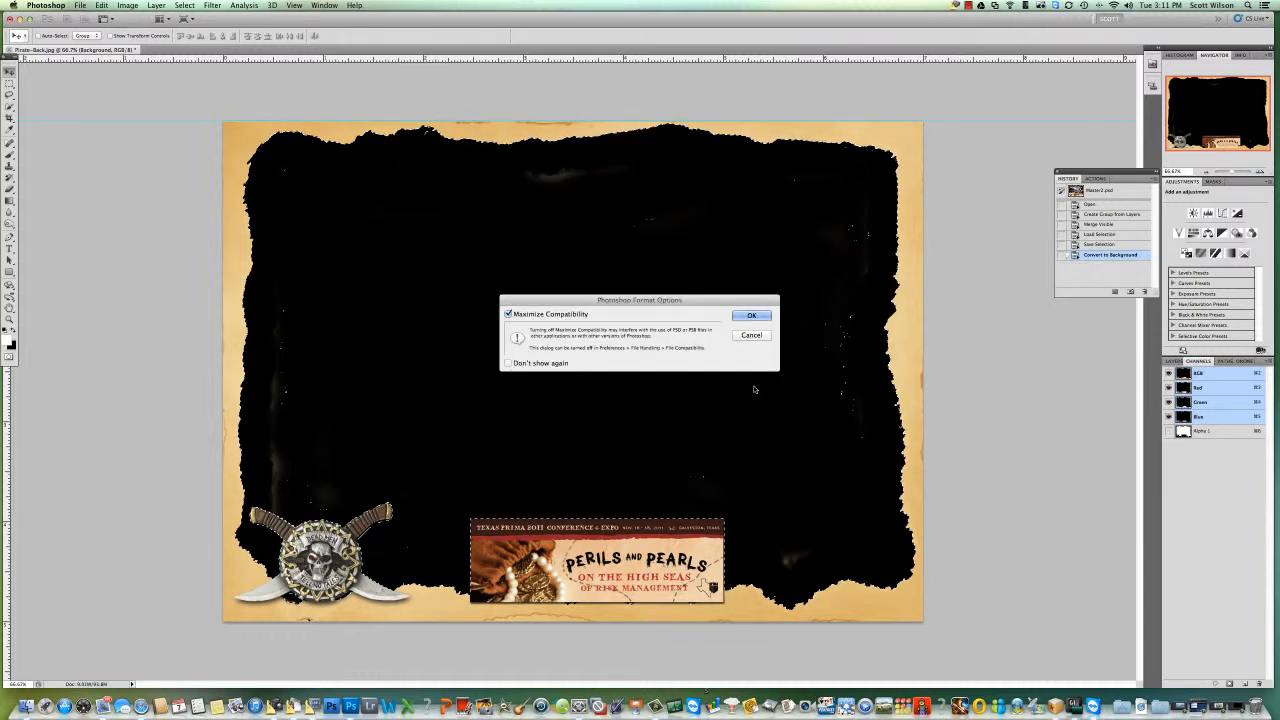
Accept maximum compatibility to finish saving Pirate-Front.psd
{"action": "left_click", "coordinate": [752, 316]}
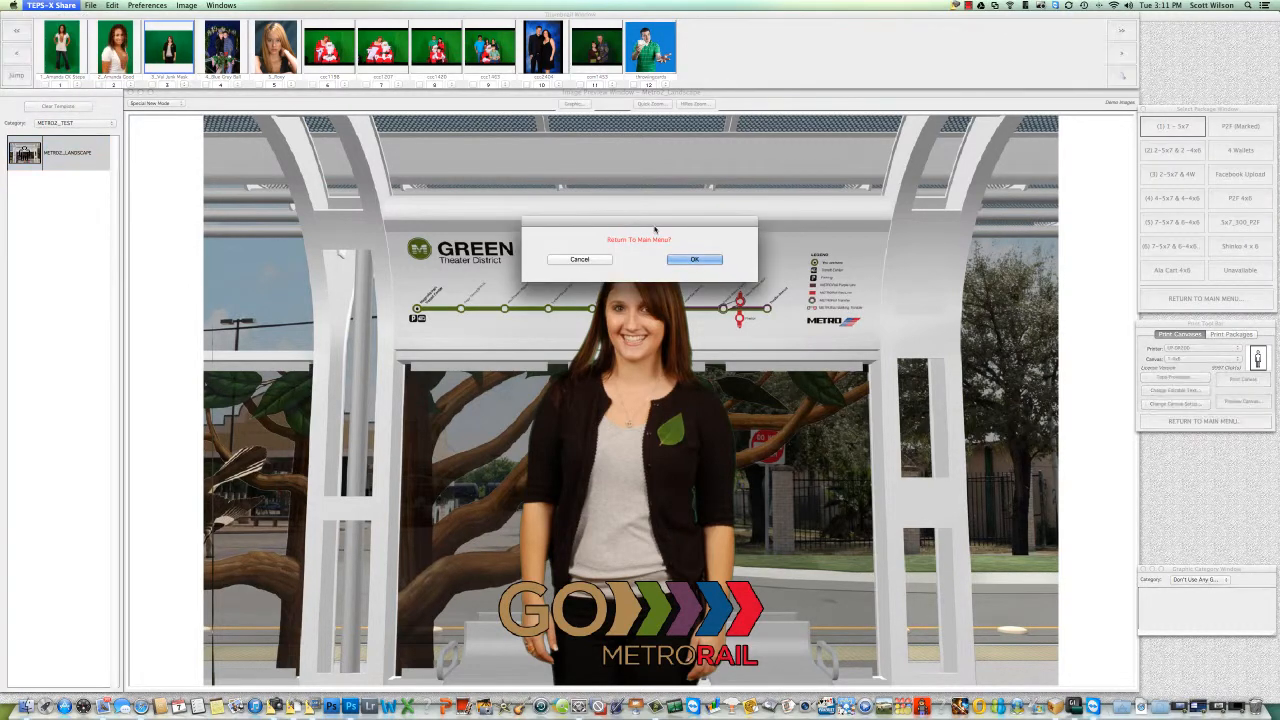
Return to the main menu and create a new chromakey template via Setup Utilities
{"action": "left_click", "coordinate": [694, 260]}
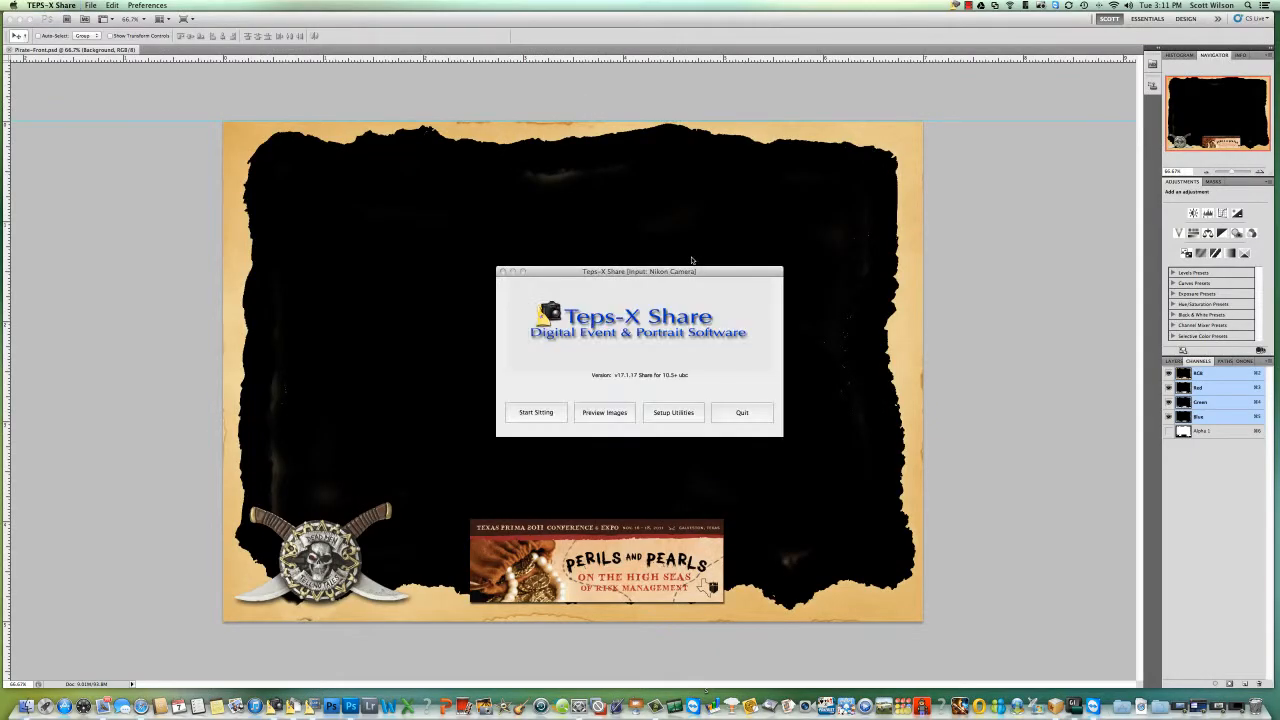
{"action": "mouse_move", "coordinate": [668, 348]}
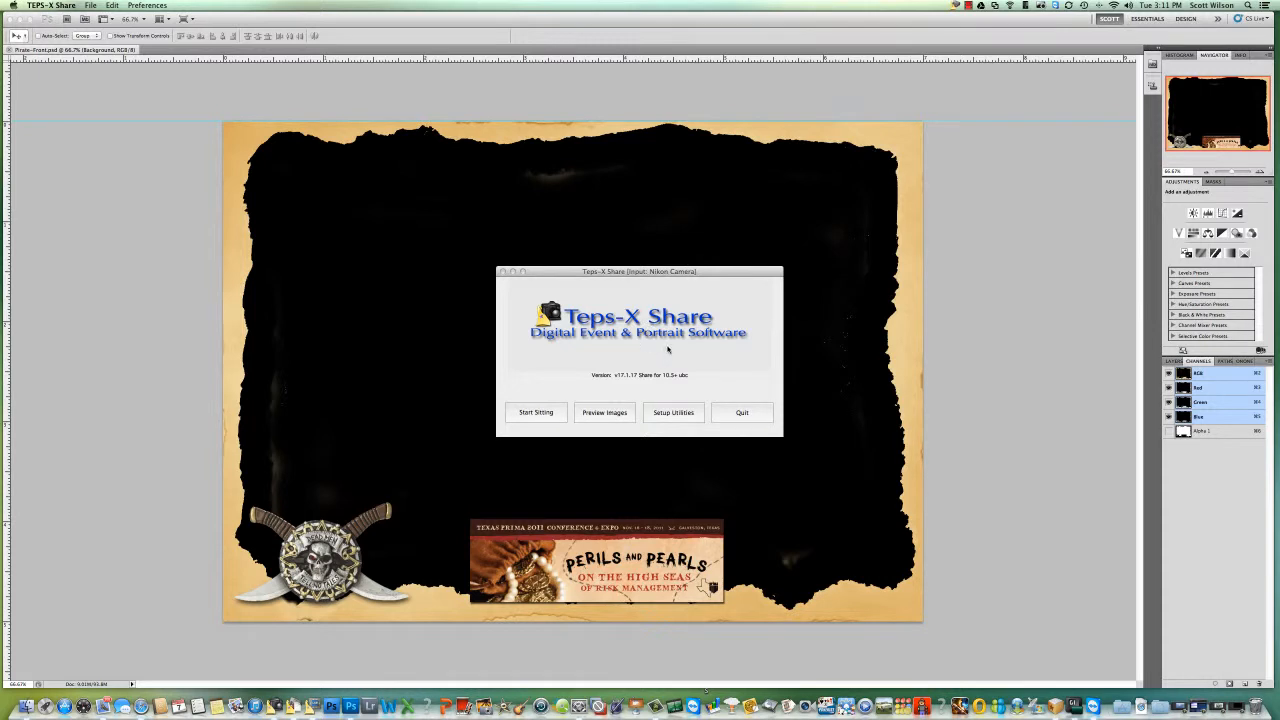
{"action": "mouse_move", "coordinate": [644, 420]}
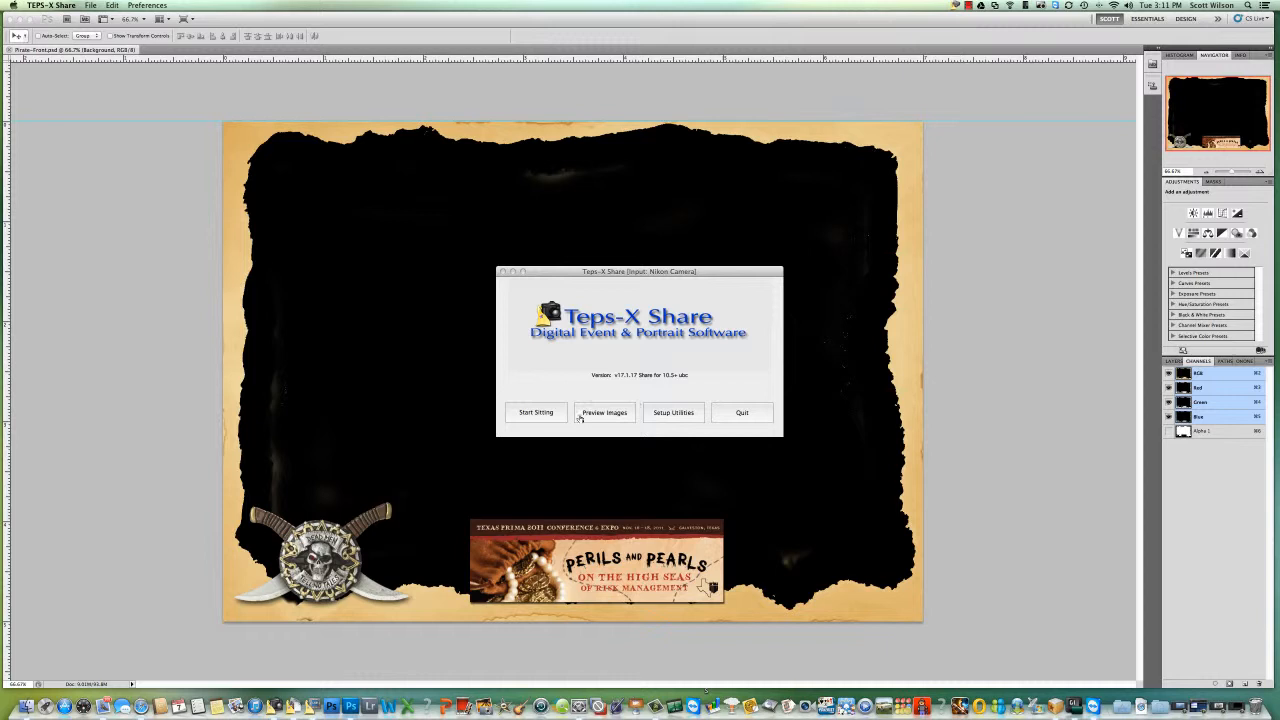
{"action": "left_click", "coordinate": [672, 412]}
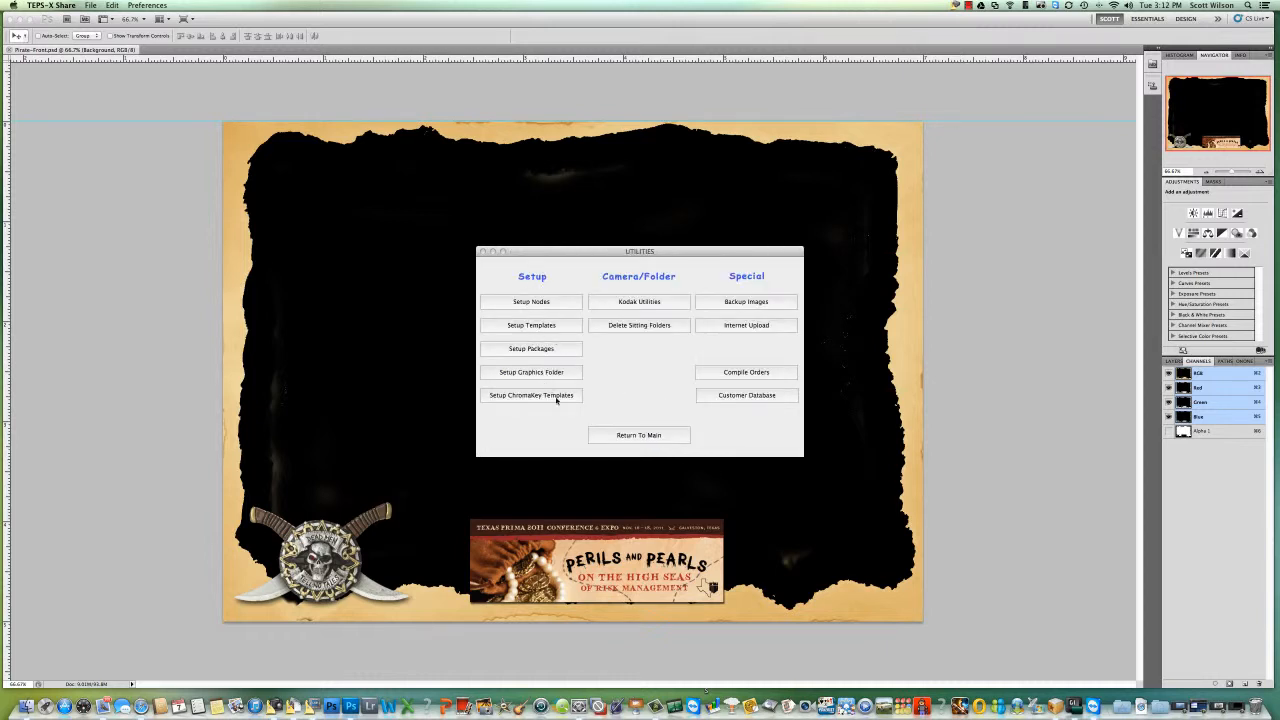
{"action": "left_click", "coordinate": [532, 396]}
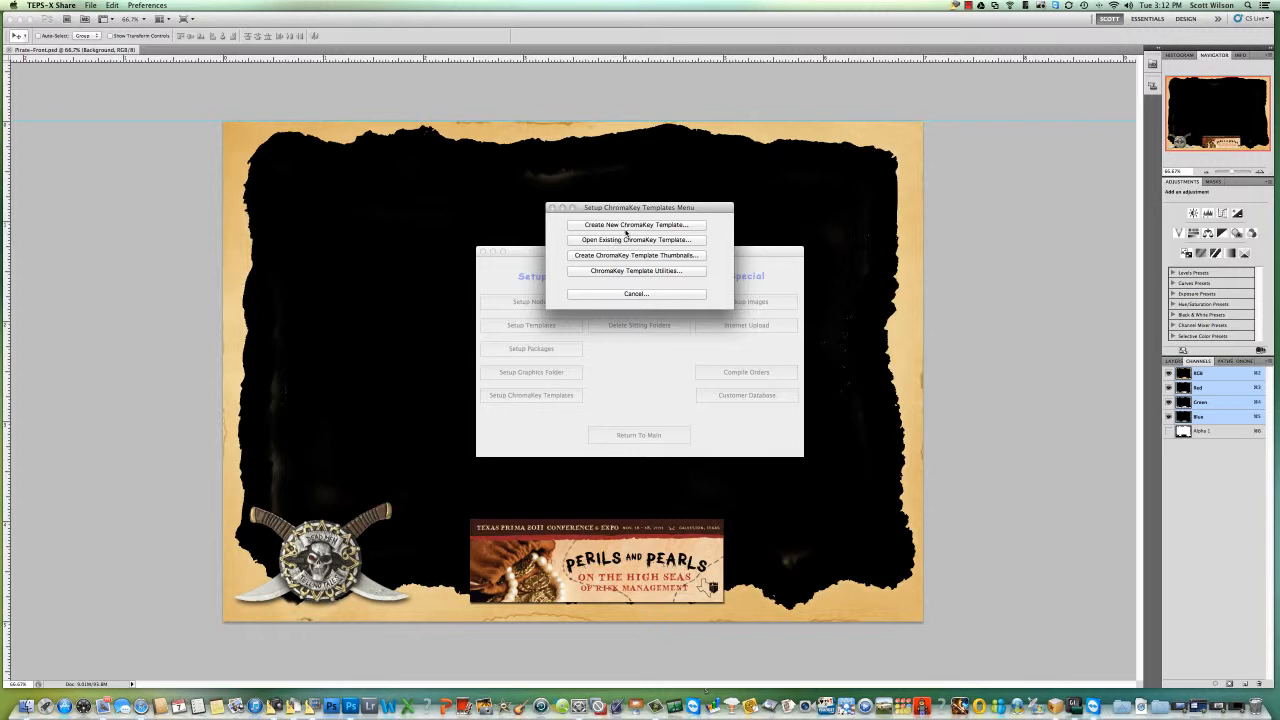
{"action": "left_click", "coordinate": [636, 224]}
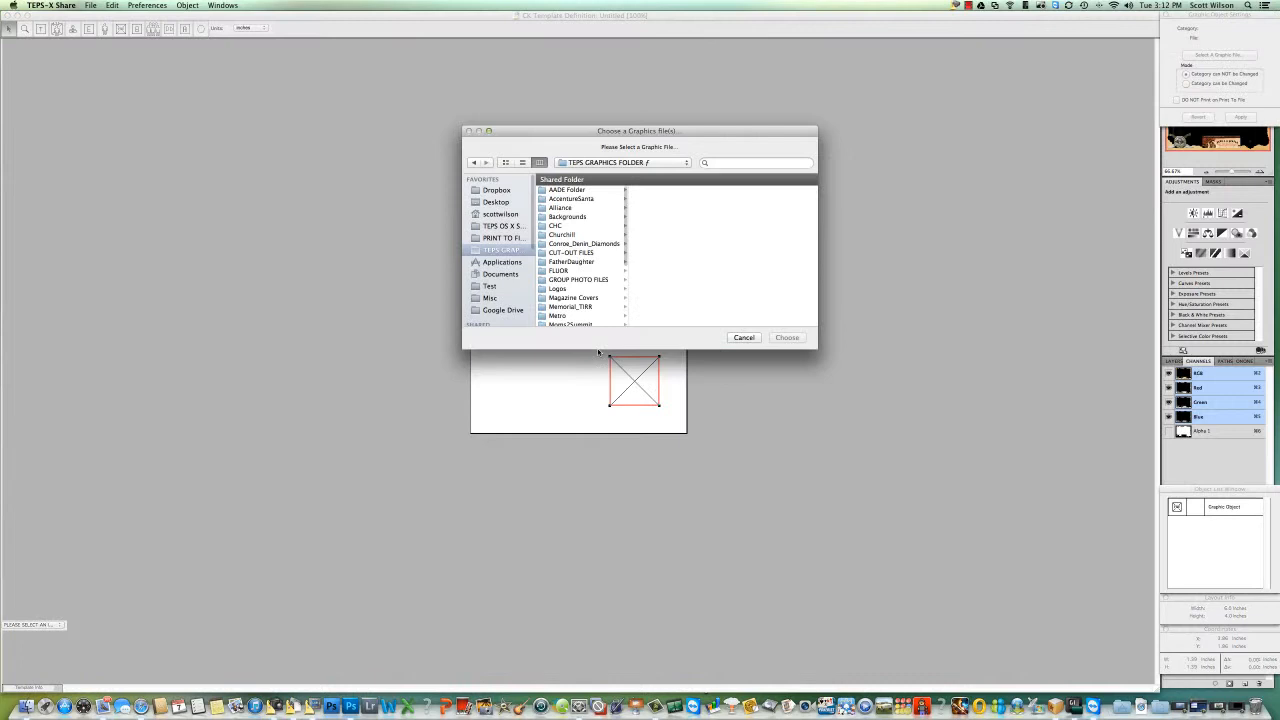
Choose Pirate-Back.jpg from the Desktop as the template graphic, triggering the graphics-folder warning
{"action": "left_click", "coordinate": [496, 202]}
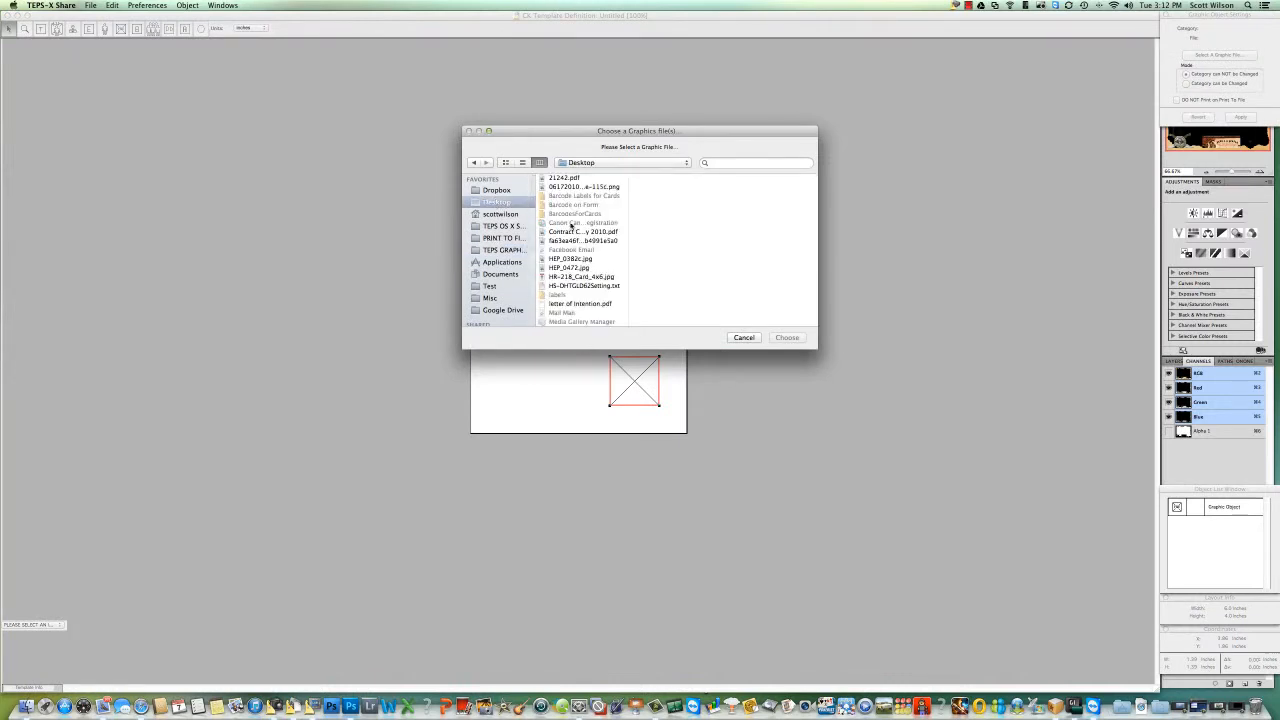
{"action": "scroll", "scroll_direction": "down", "scroll_amount": 3}
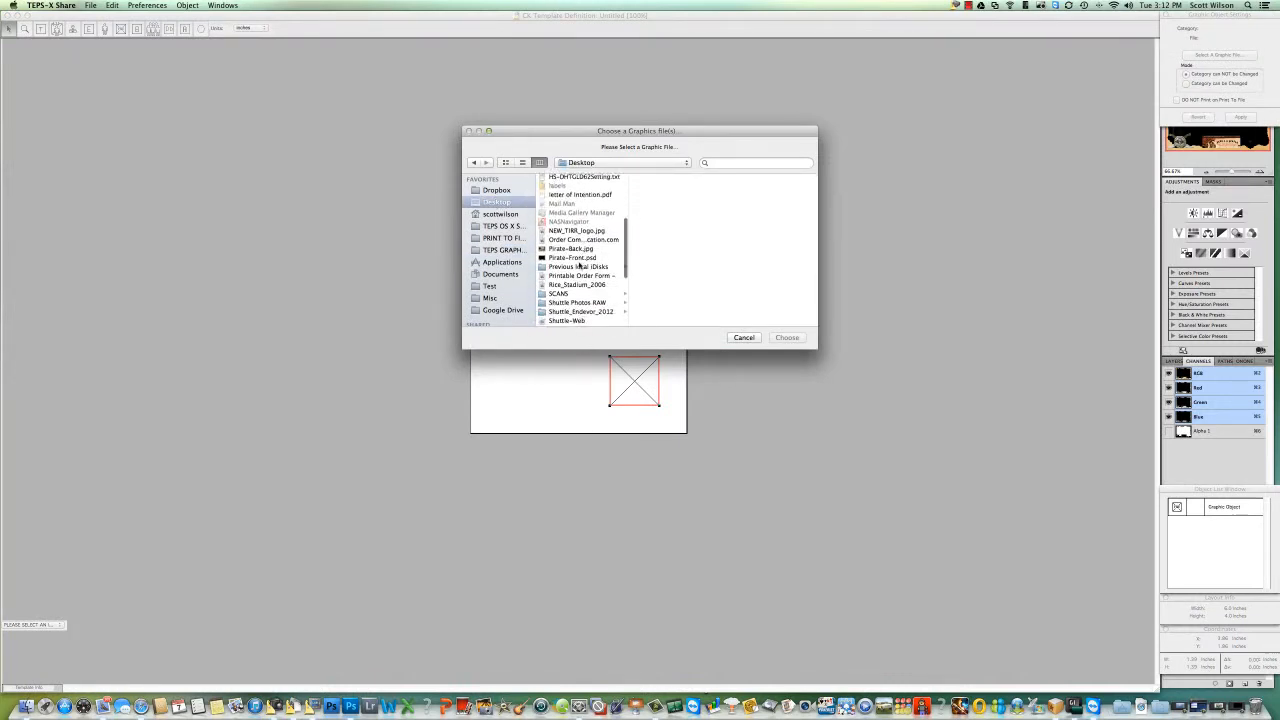
{"action": "left_click", "coordinate": [572, 248]}
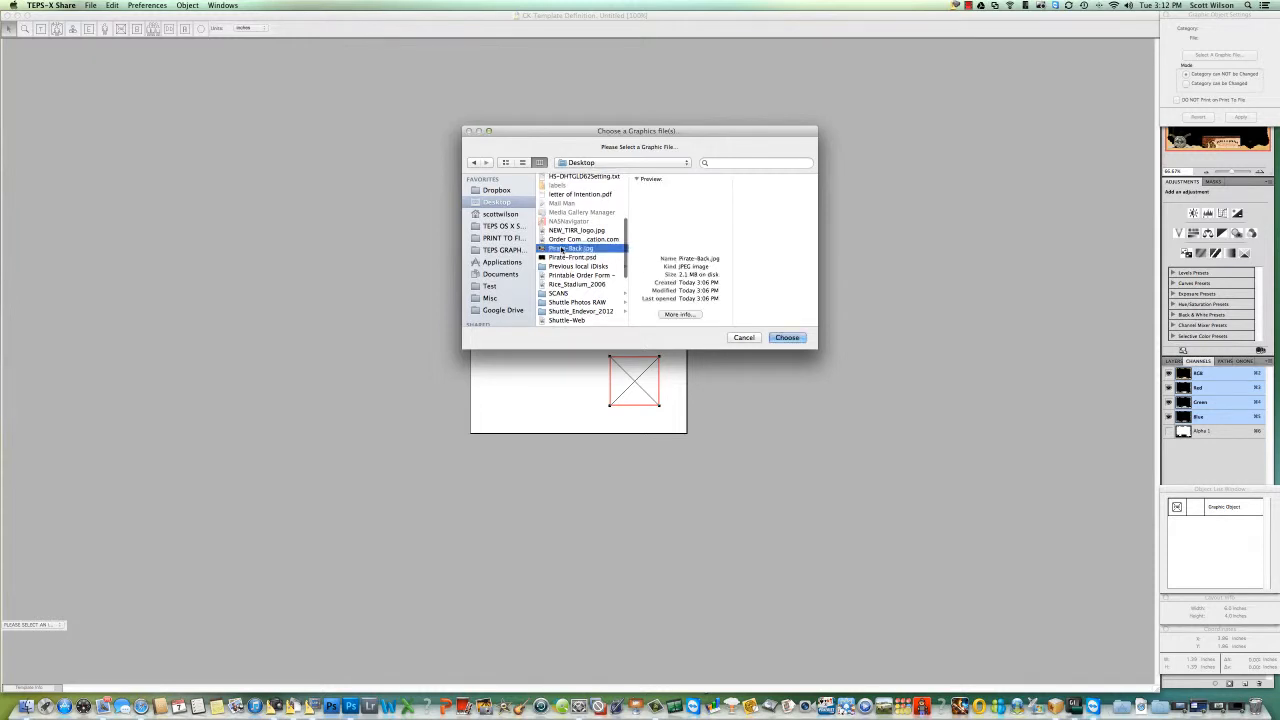
{"action": "left_click", "coordinate": [788, 336]}
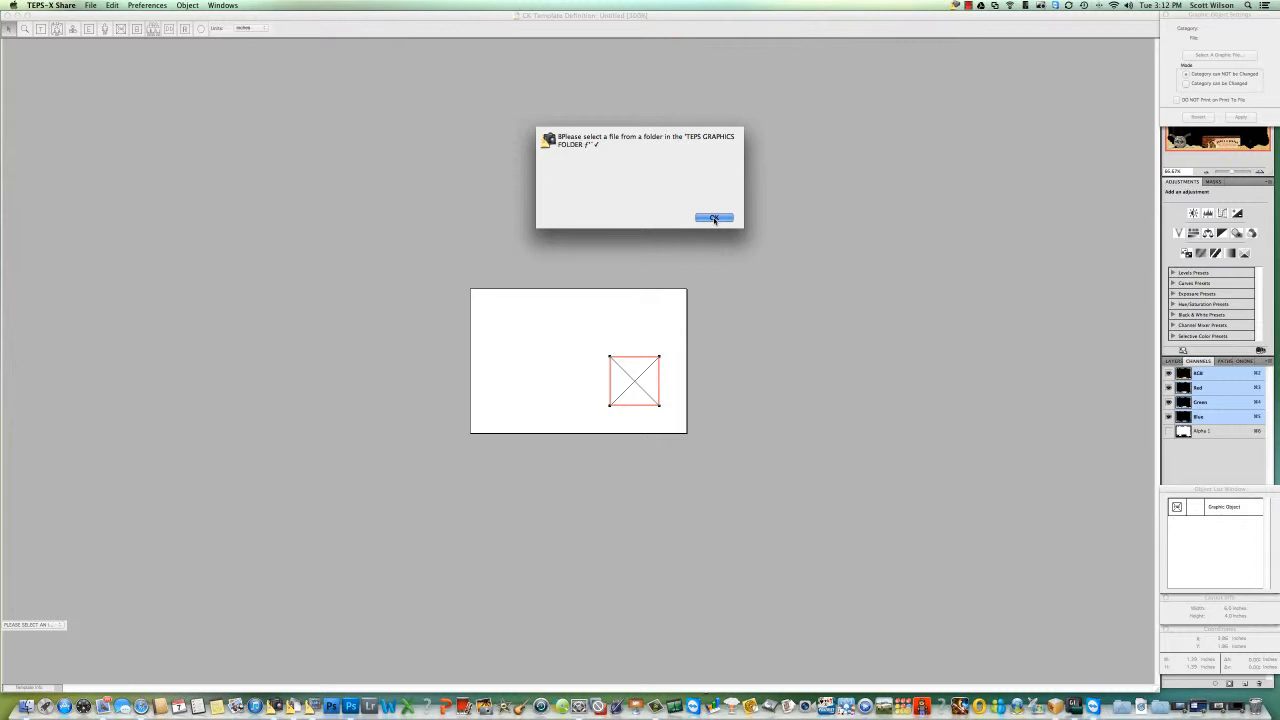
Acknowledge the graphics-folder warning, leaving the template blank
{"action": "left_click", "coordinate": [712, 218]}
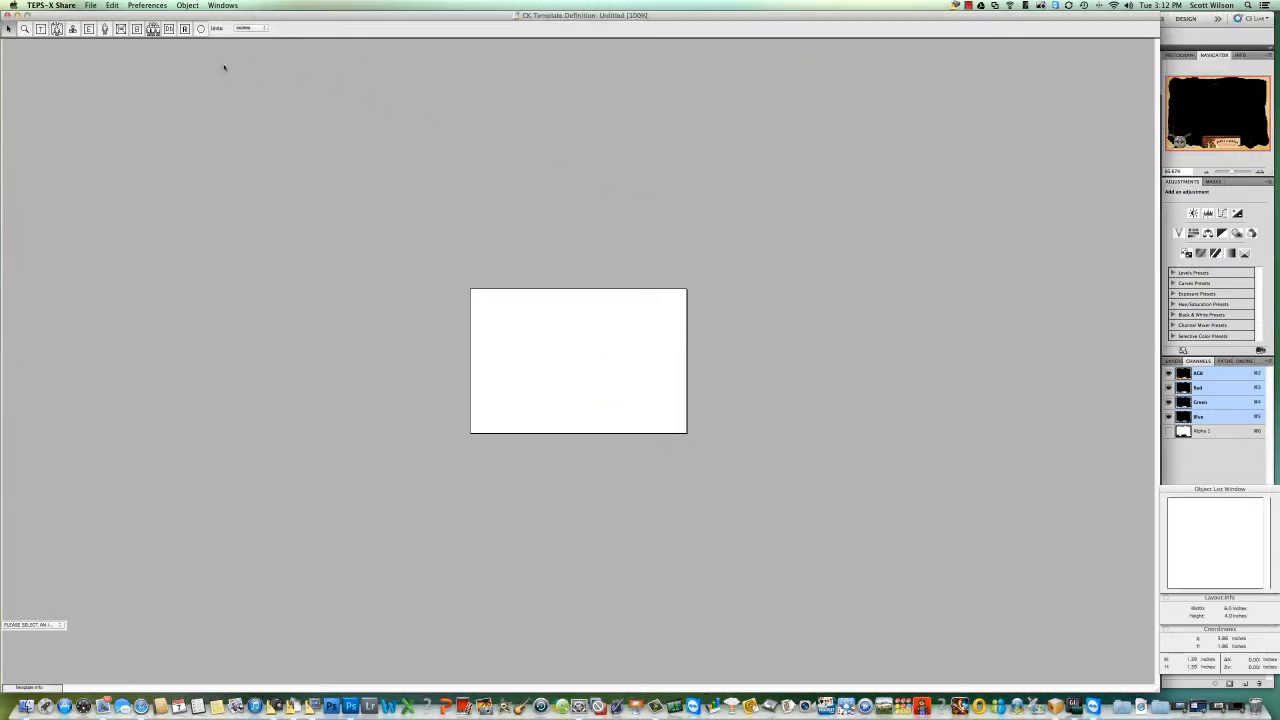
{"action": "mouse_move", "coordinate": [178, 568]}
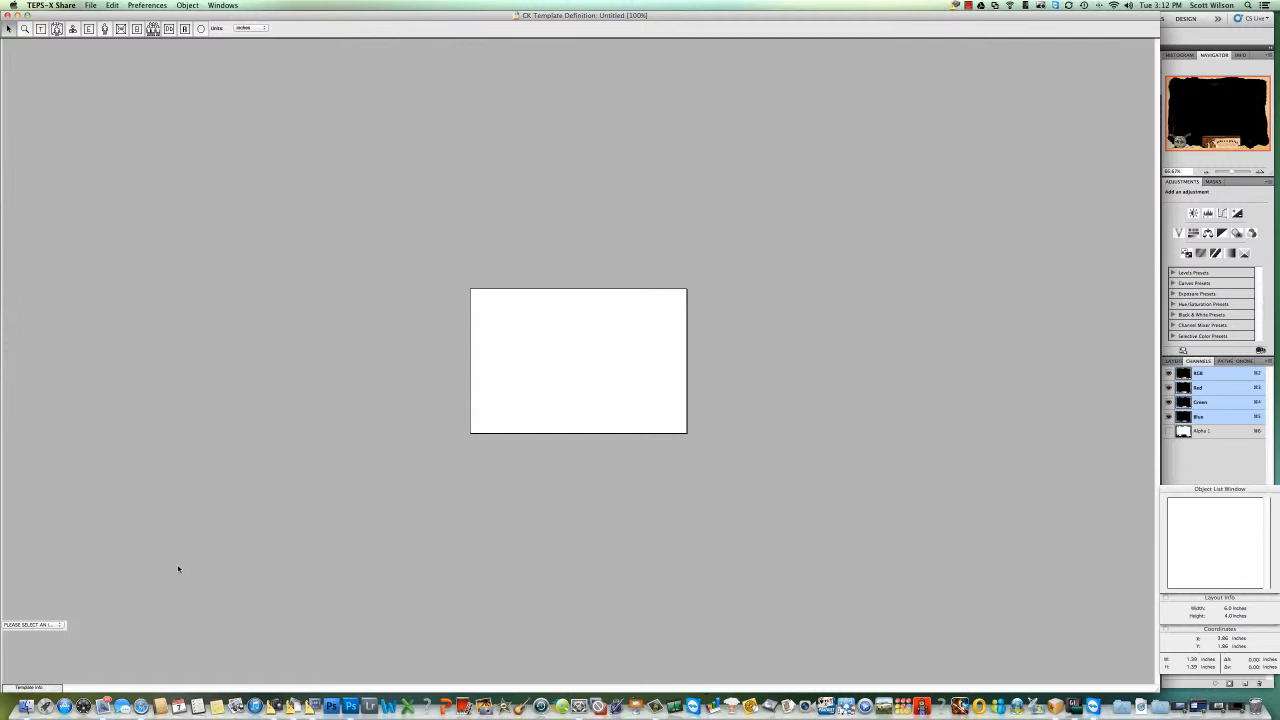
{"action": "mouse_move", "coordinate": [236, 504]}
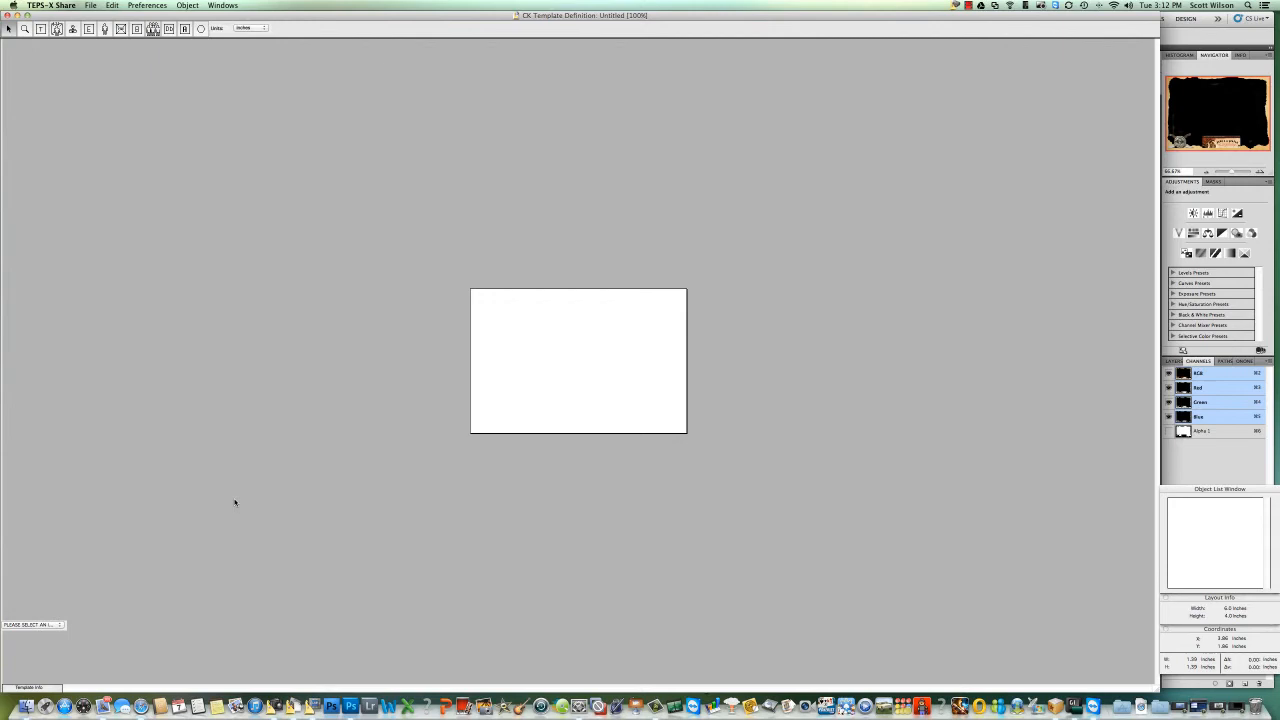
{"action": "mouse_move", "coordinate": [248, 492]}
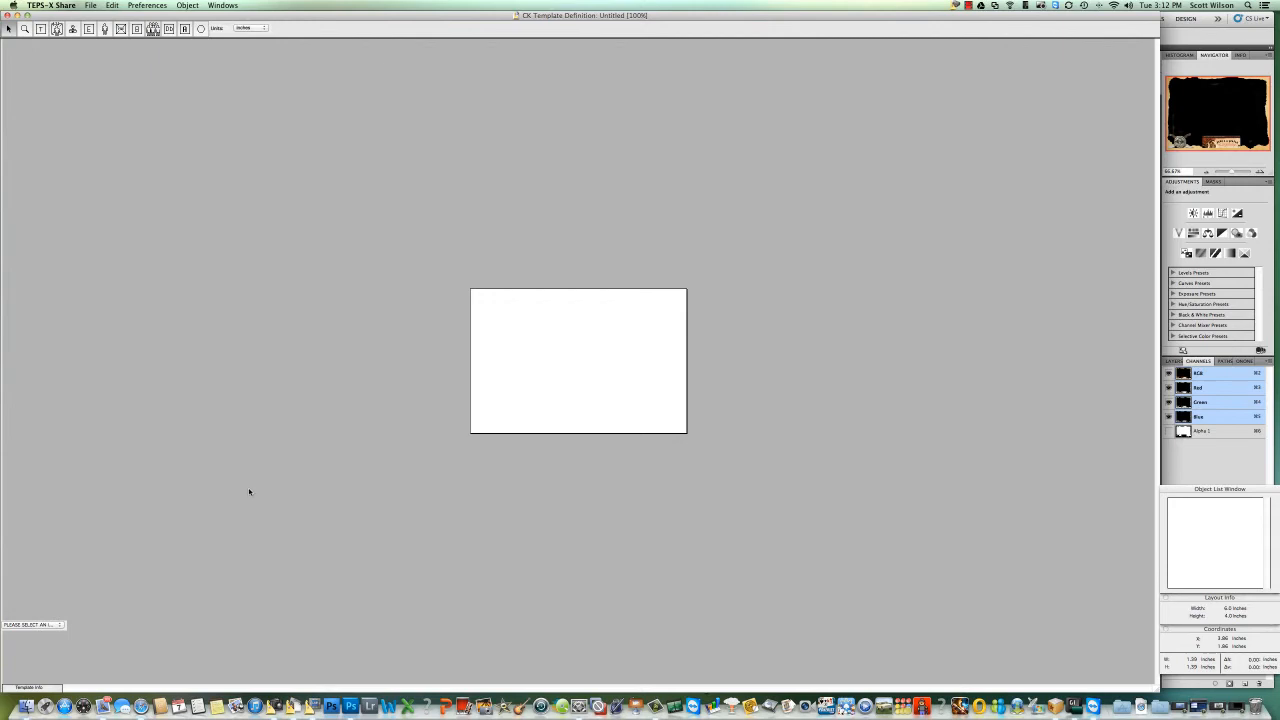